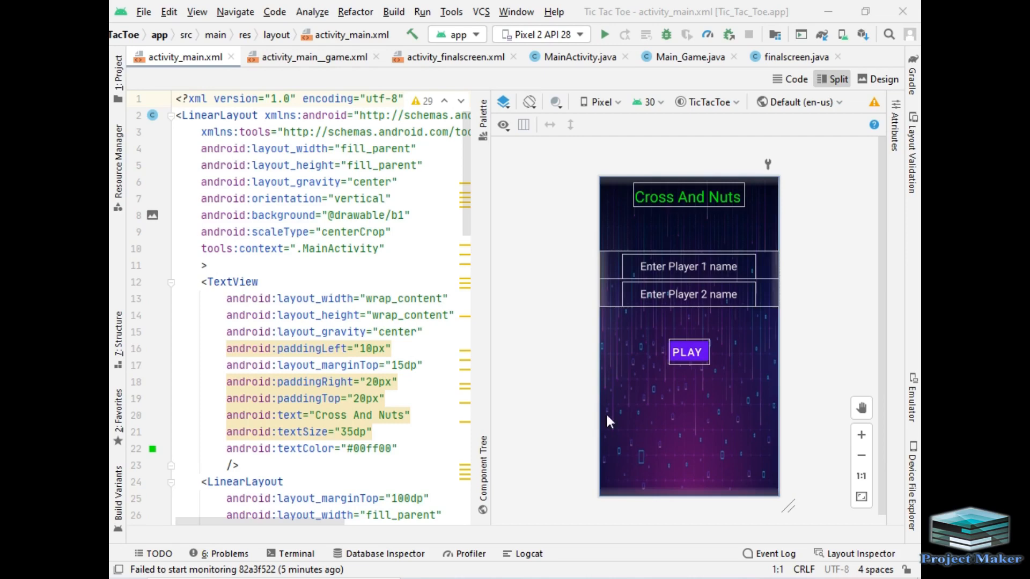
{"action": "mouse_move", "coordinate": [611, 214]}
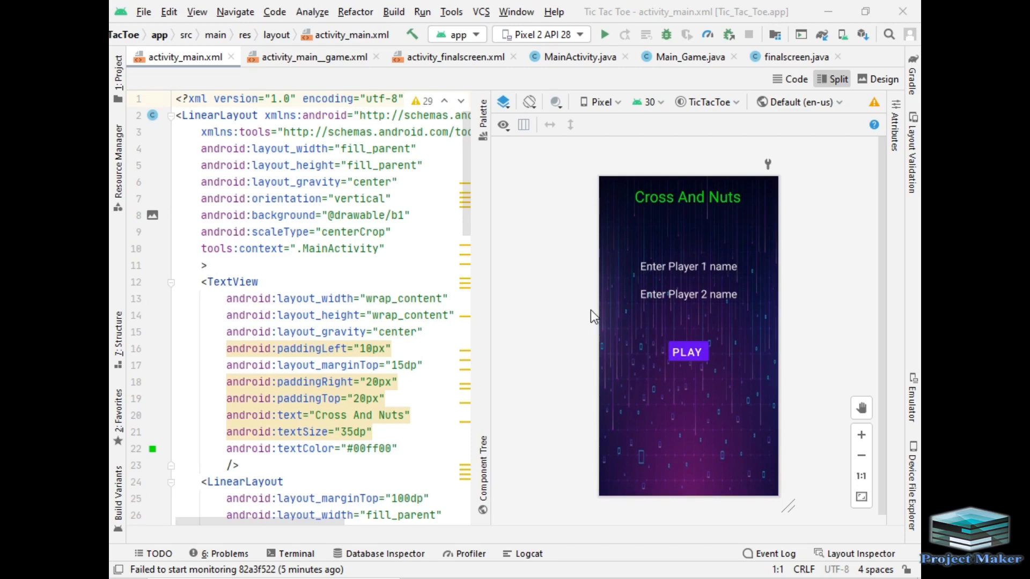
{"action": "mouse_move", "coordinate": [577, 405]}
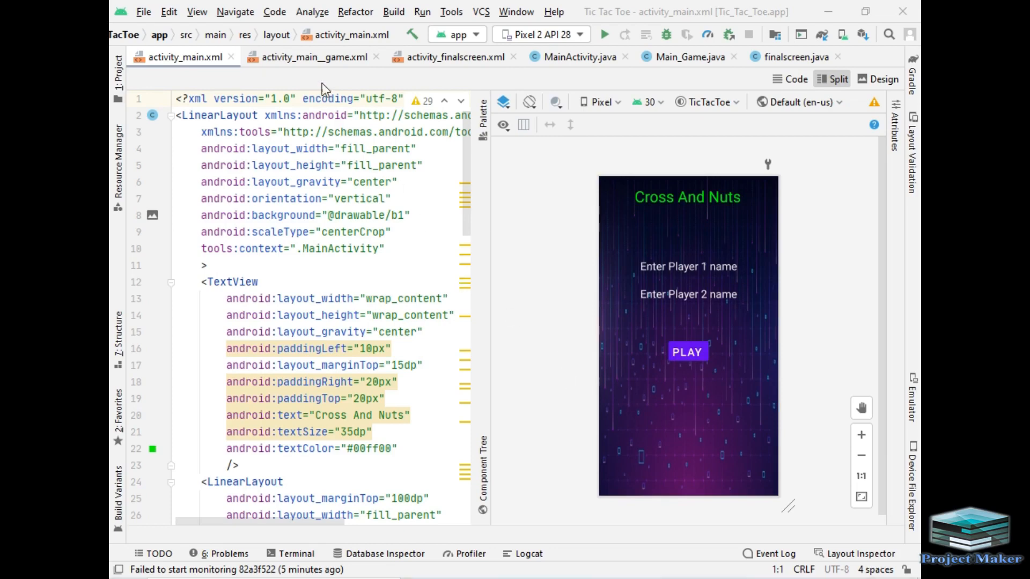
Show activity_main__game.xml with its yellow tic-tac-toe grid and reset button preview
{"action": "left_click", "coordinate": [310, 57]}
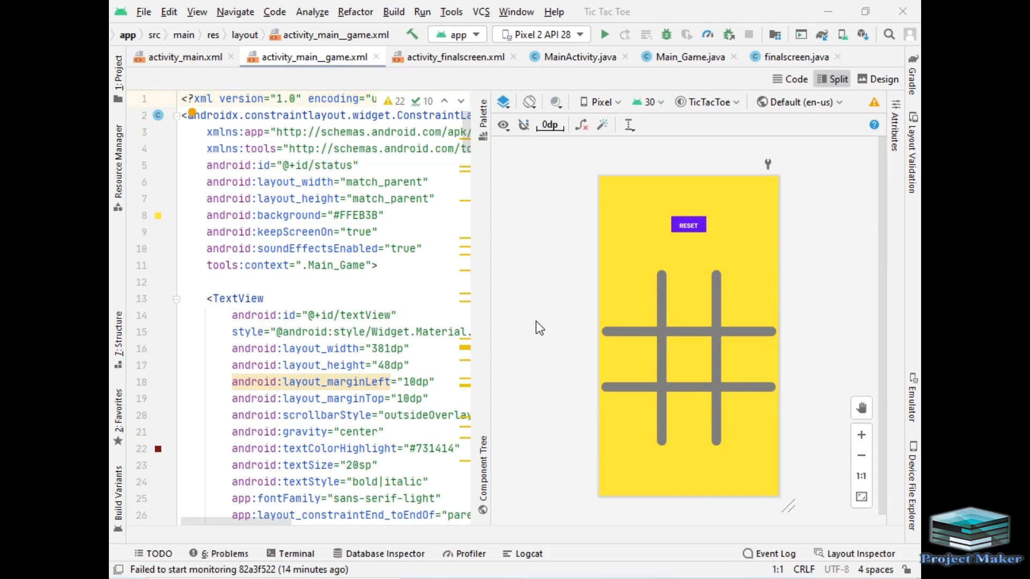
{"action": "mouse_move", "coordinate": [536, 272]}
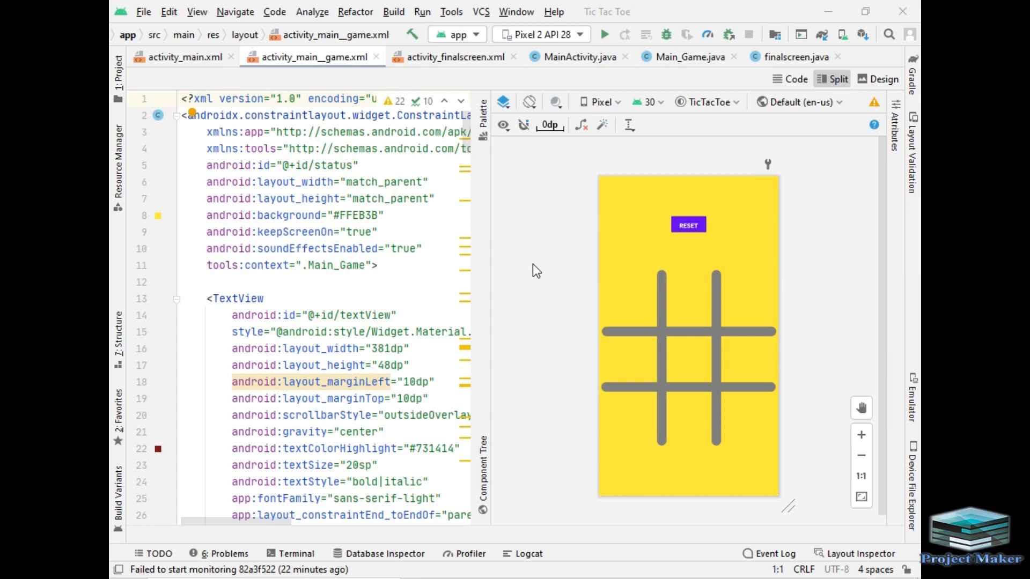
{"action": "mouse_move", "coordinate": [539, 292]}
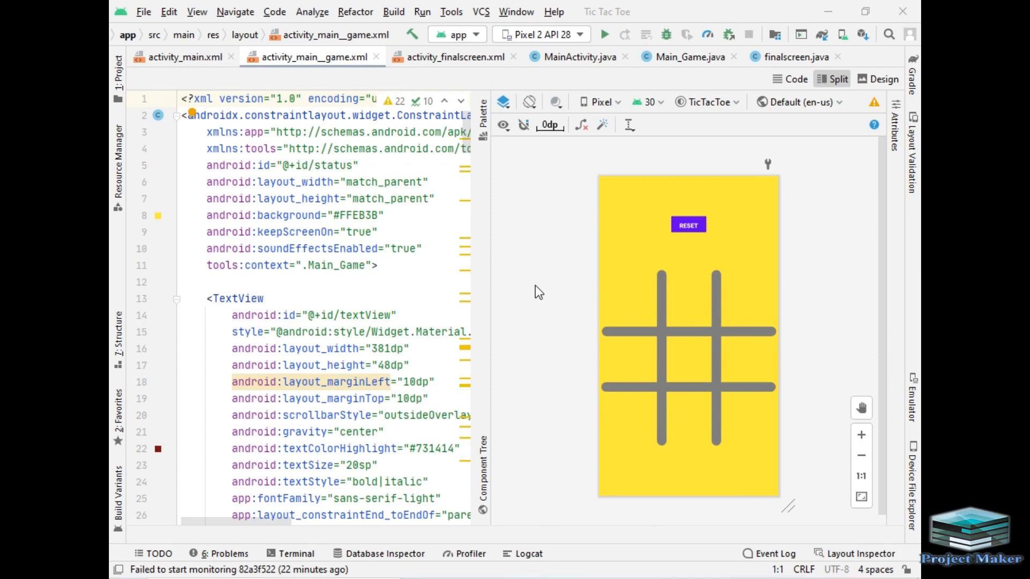
View the activity_finalscreen.xml congratulations layout, then show MainActivity.java
{"action": "left_click", "coordinate": [455, 57]}
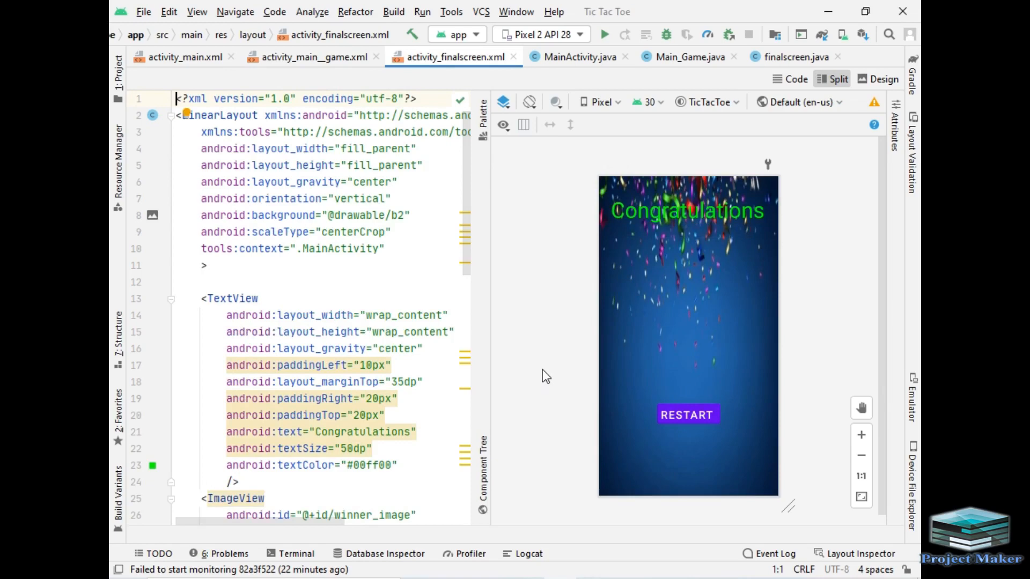
{"action": "mouse_move", "coordinate": [604, 371]}
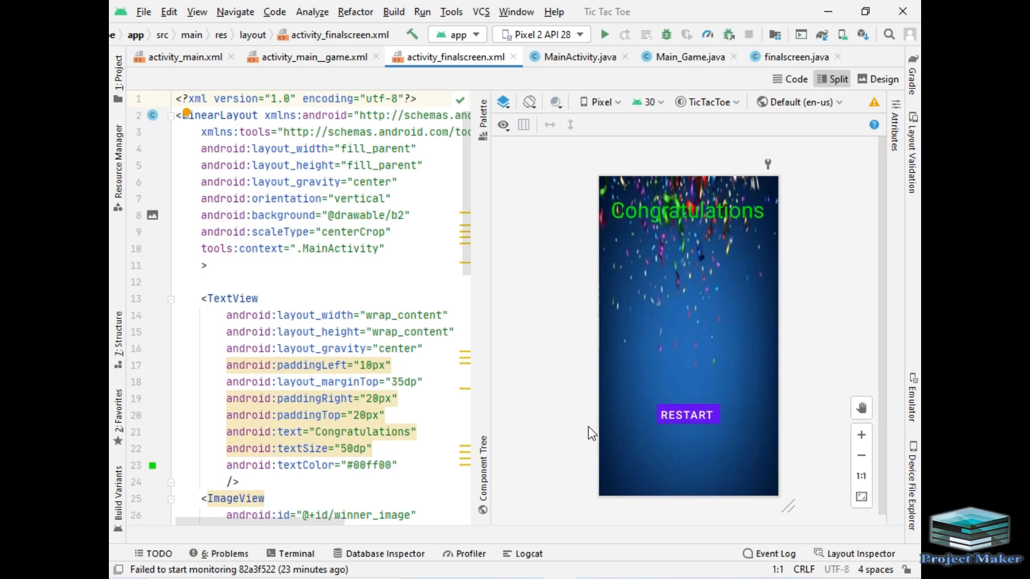
{"action": "mouse_move", "coordinate": [569, 412]}
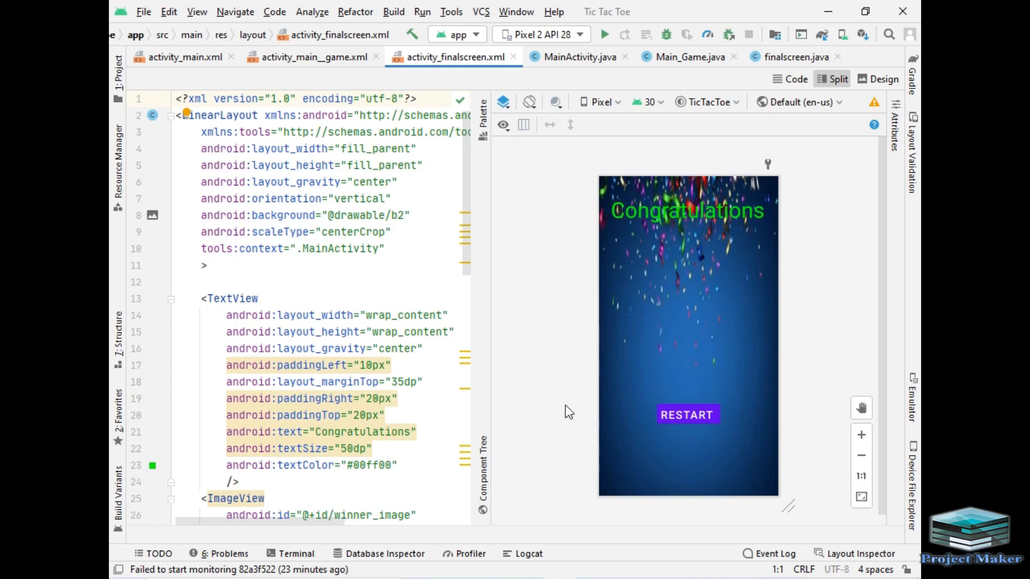
{"action": "mouse_move", "coordinate": [511, 323]}
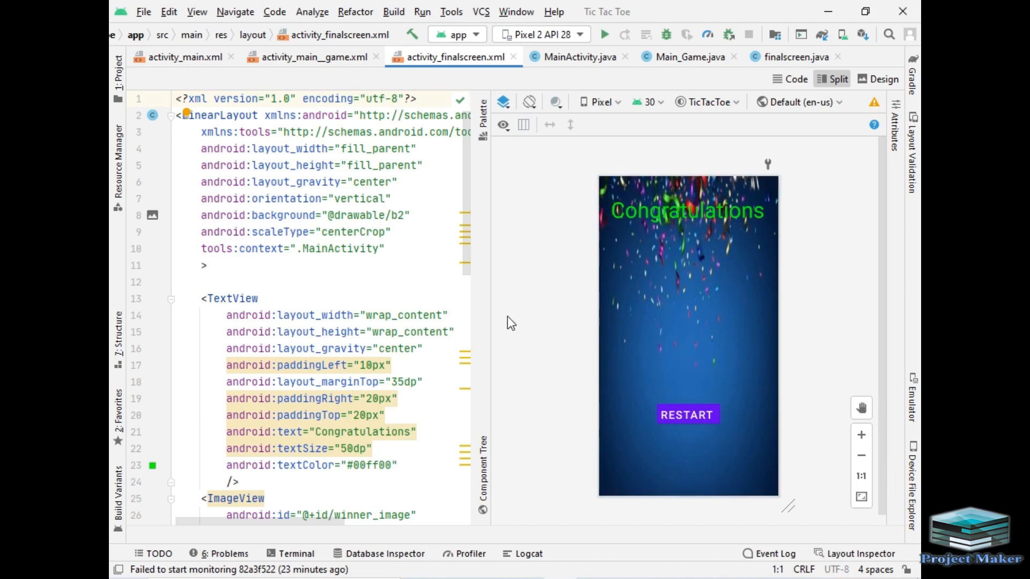
{"action": "left_click", "coordinate": [579, 57]}
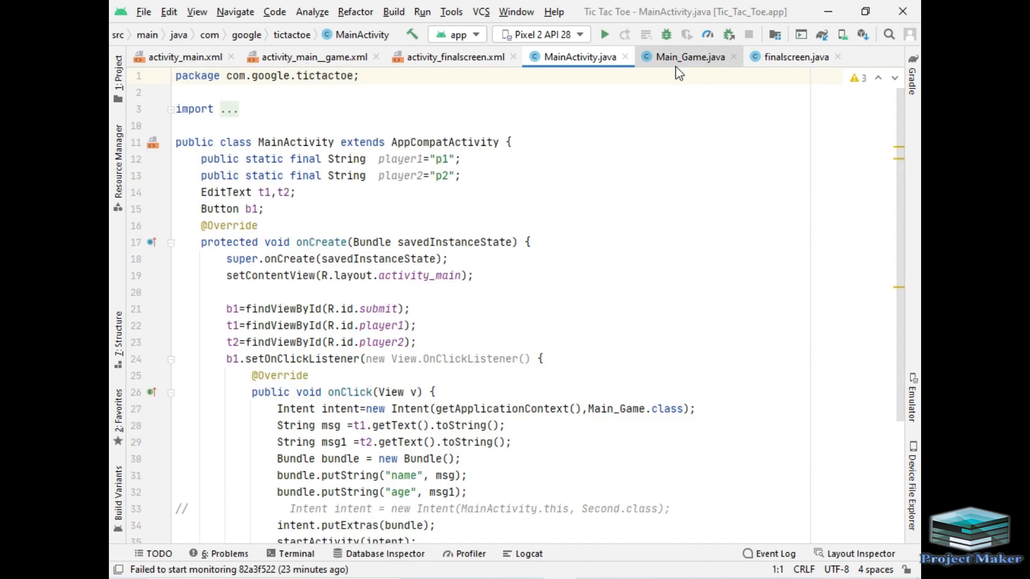
Read through Main_Game.java and finalscreen.java, then return to activity_main.xml
{"action": "left_click", "coordinate": [689, 57]}
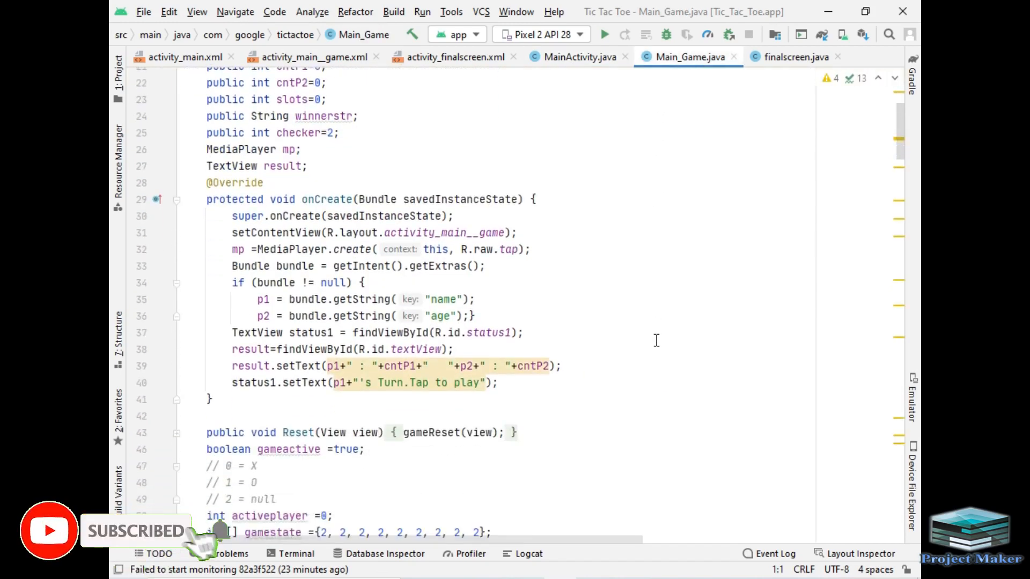
{"action": "scroll", "scroll_direction": "down", "scroll_amount": 3}
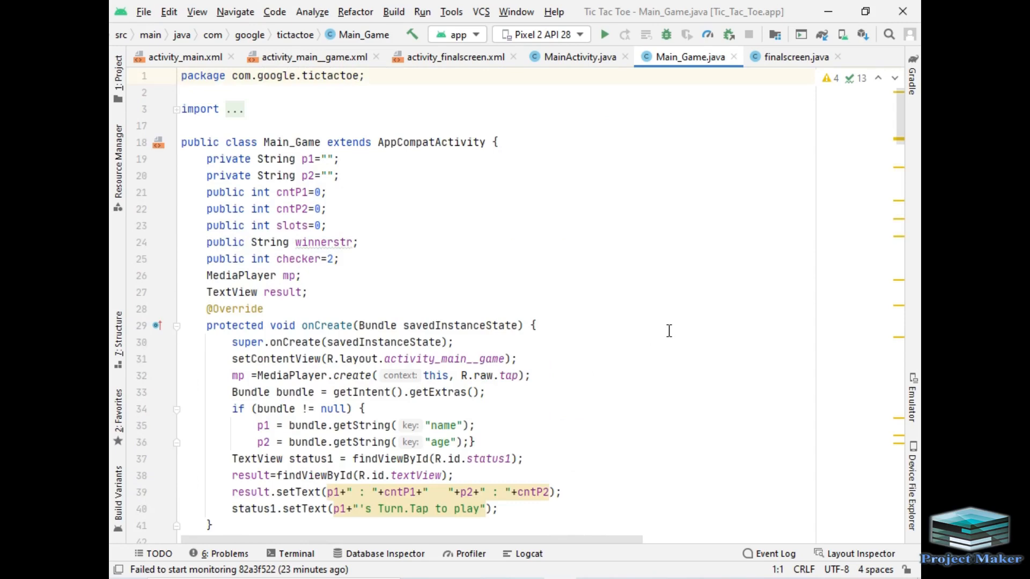
{"action": "left_click", "coordinate": [795, 57]}
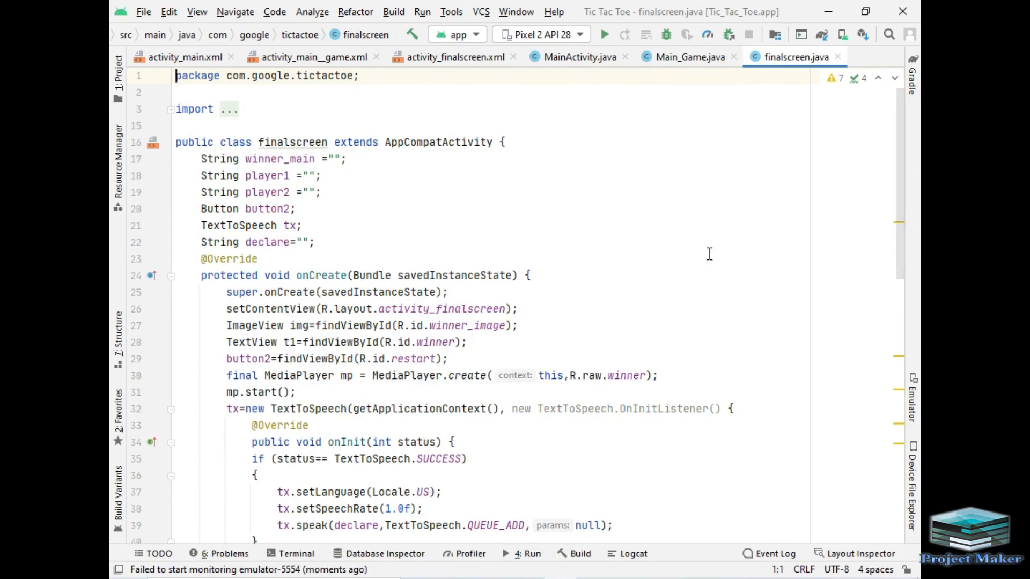
{"action": "scroll", "scroll_direction": "down", "scroll_amount": 3}
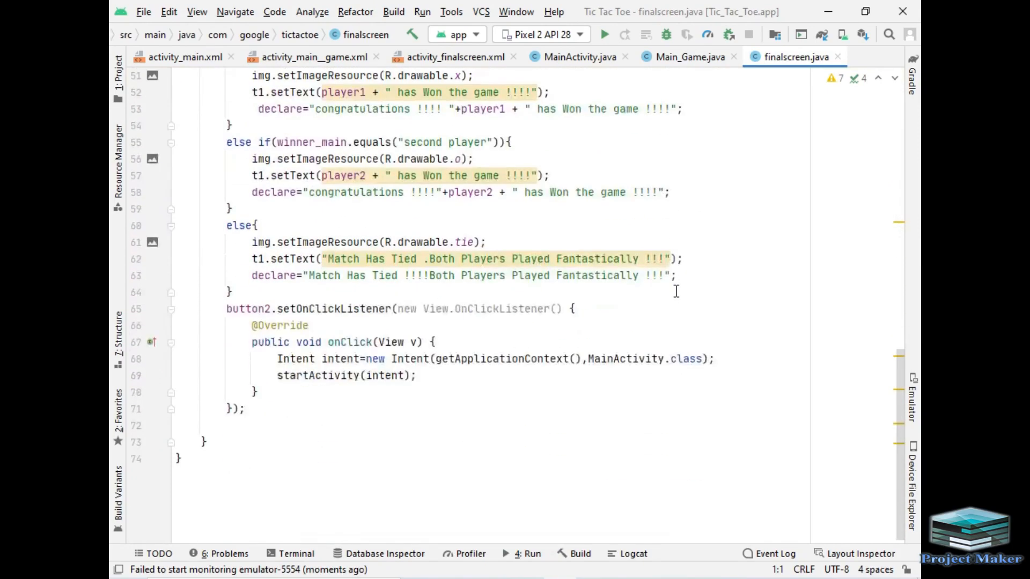
{"action": "left_click", "coordinate": [186, 57]}
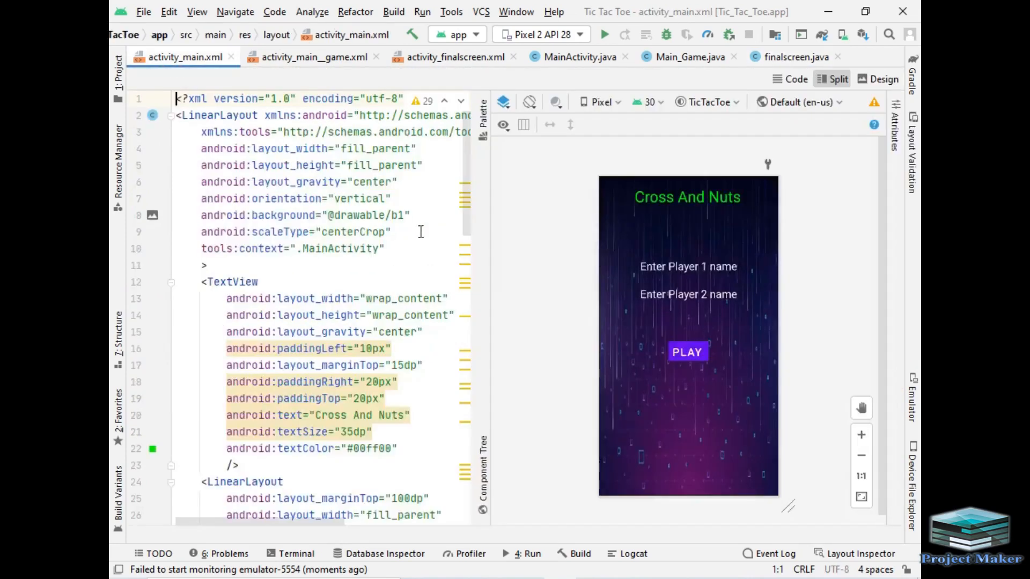
{"action": "mouse_move", "coordinate": [569, 90]}
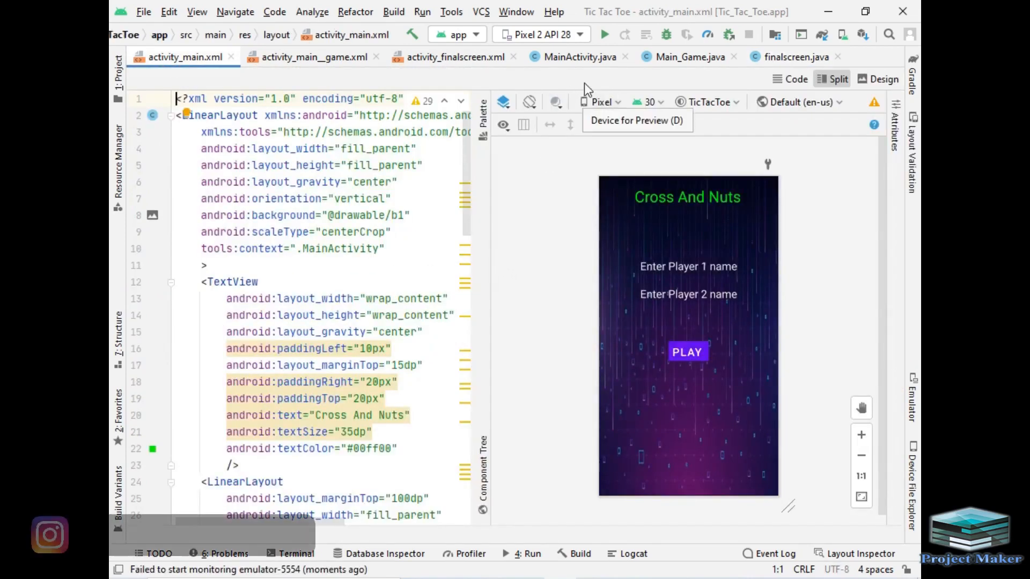
Run the app on the emulator and enter player names p1 and p2
{"action": "left_click", "coordinate": [603, 34]}
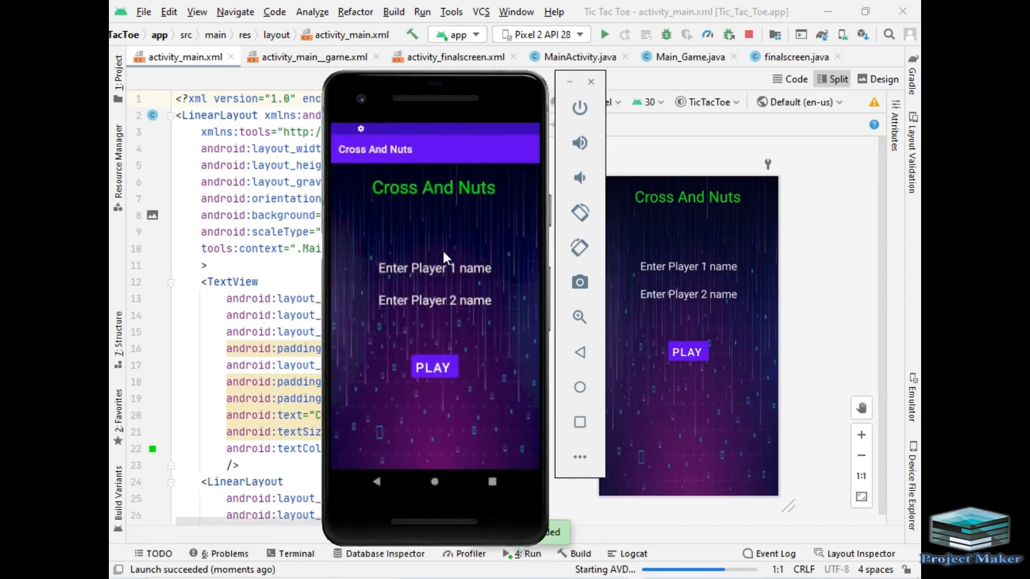
{"action": "mouse_move", "coordinate": [462, 281]}
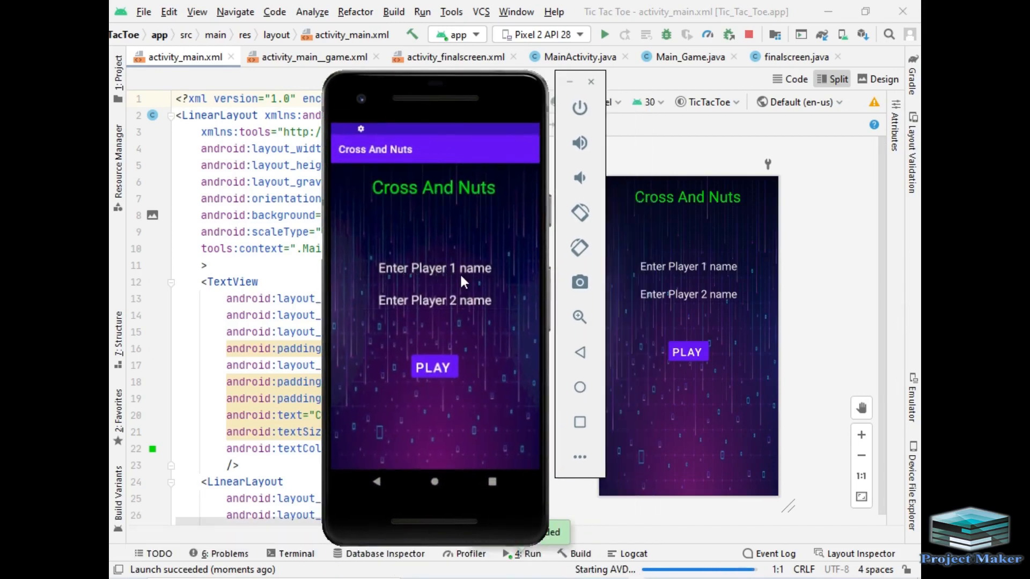
{"action": "left_click", "coordinate": [434, 268]}
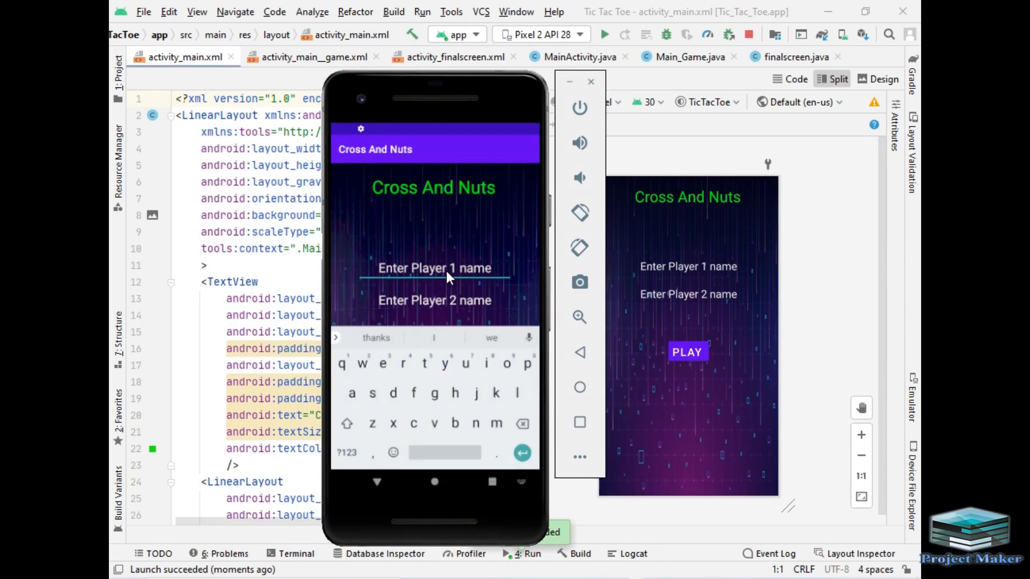
{"action": "type", "text": "p1"}
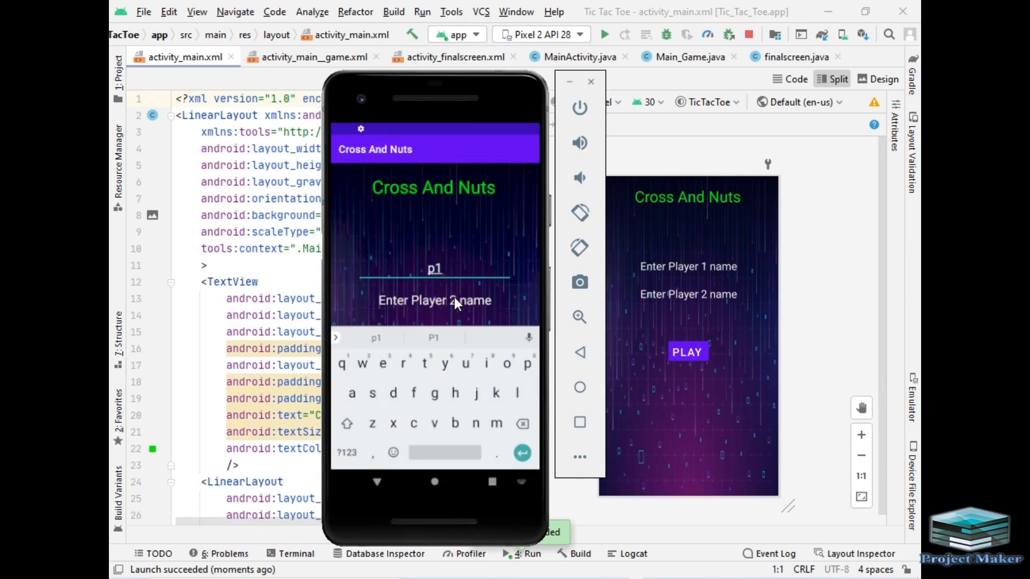
{"action": "type", "text": "p2"}
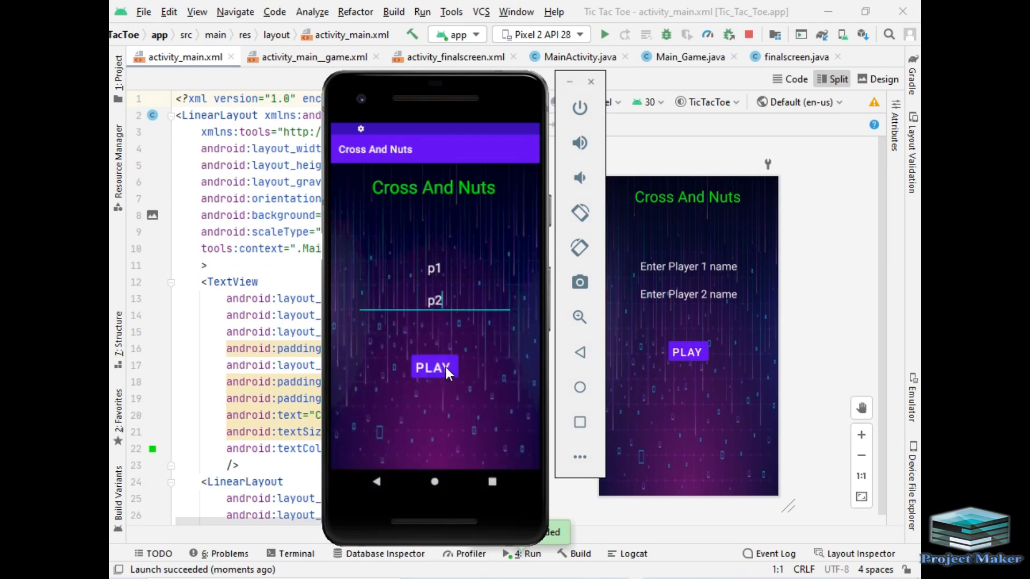
Start the game and play the opening rounds, with p2 taking the lead over p1
{"action": "left_click", "coordinate": [432, 367]}
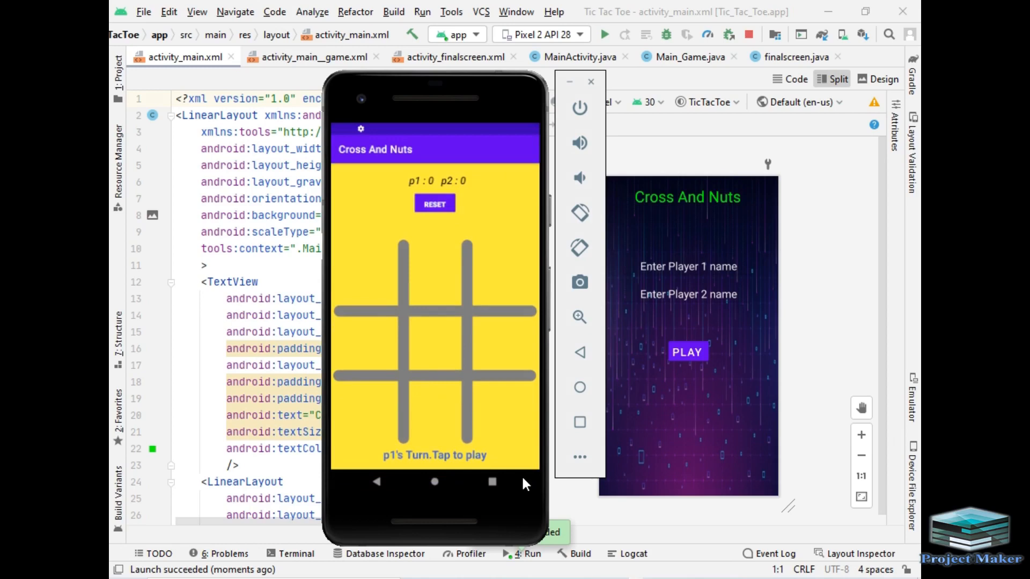
{"action": "mouse_move", "coordinate": [513, 301]}
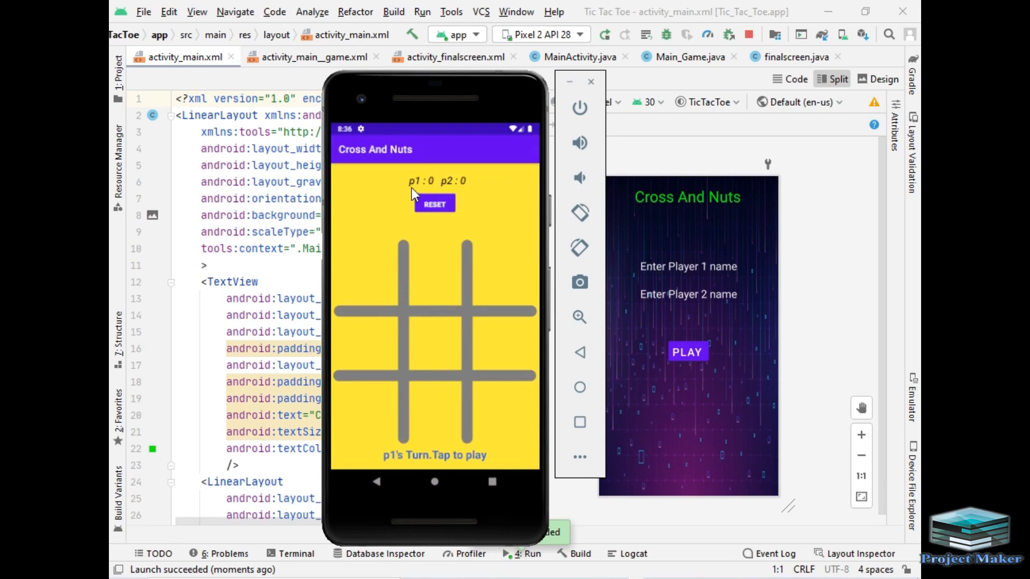
{"action": "mouse_move", "coordinate": [483, 227]}
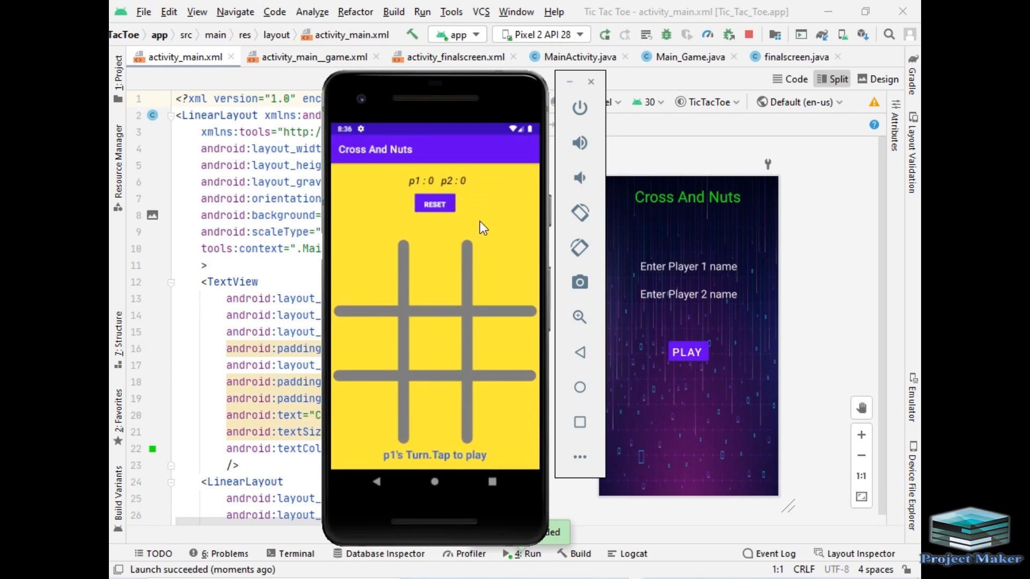
{"action": "mouse_move", "coordinate": [485, 236]}
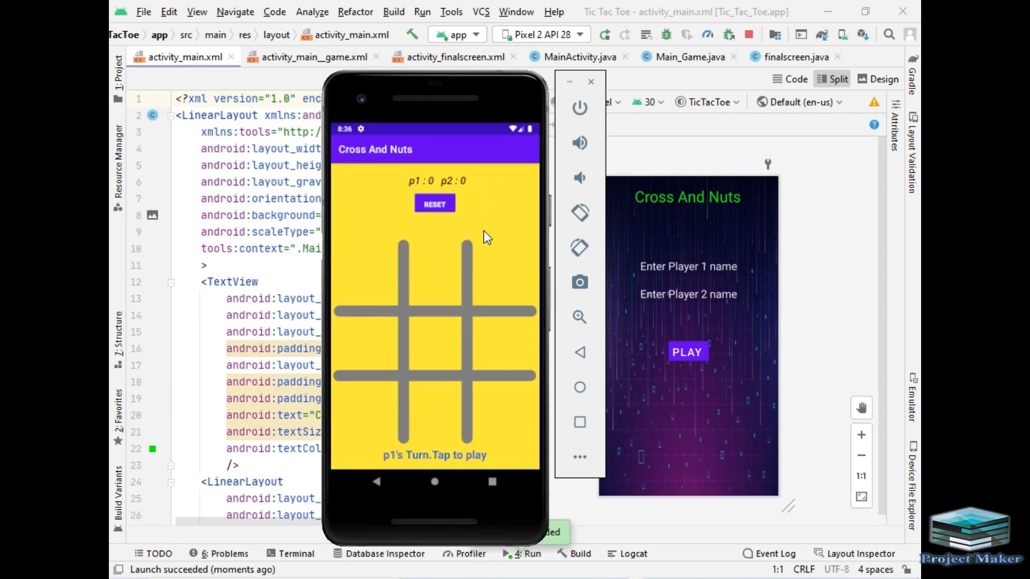
{"action": "mouse_move", "coordinate": [435, 236]}
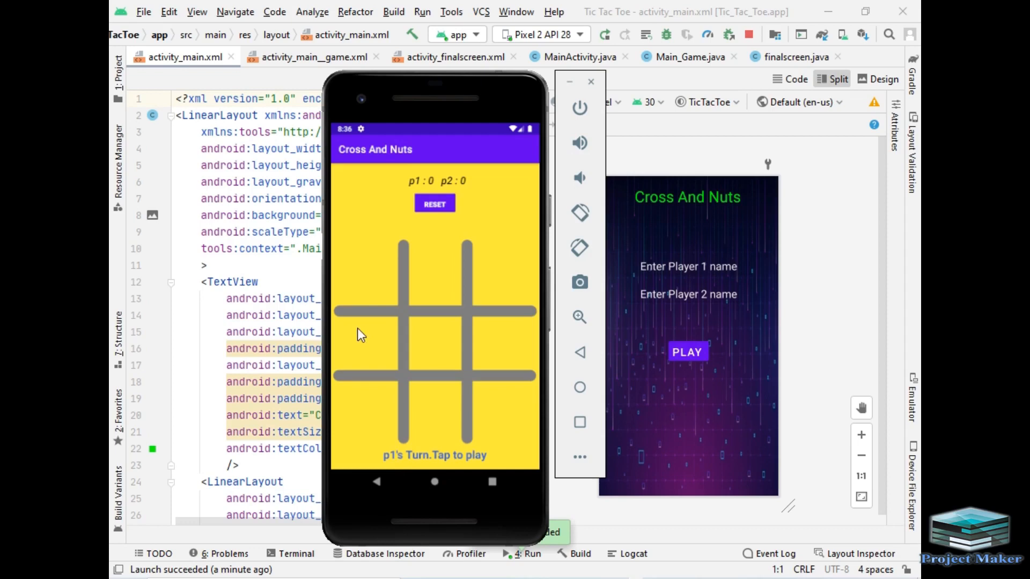
{"action": "mouse_move", "coordinate": [381, 430]}
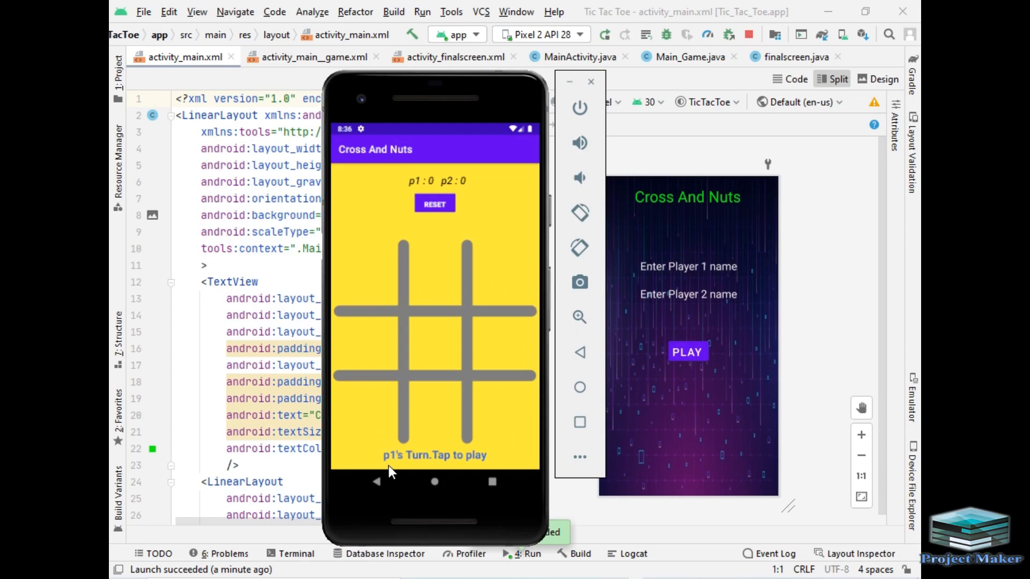
{"action": "mouse_move", "coordinate": [408, 469]}
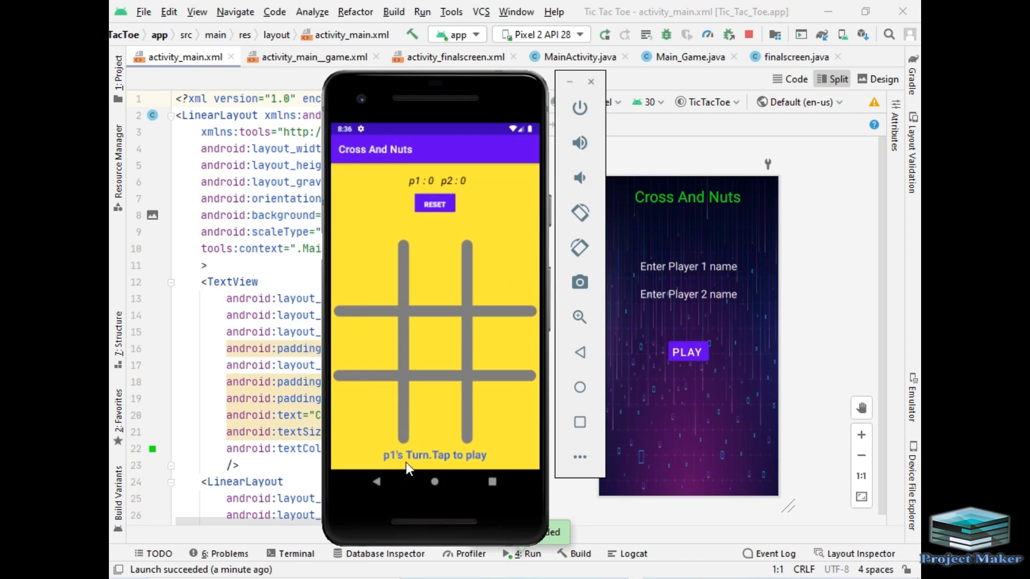
{"action": "mouse_move", "coordinate": [433, 453]}
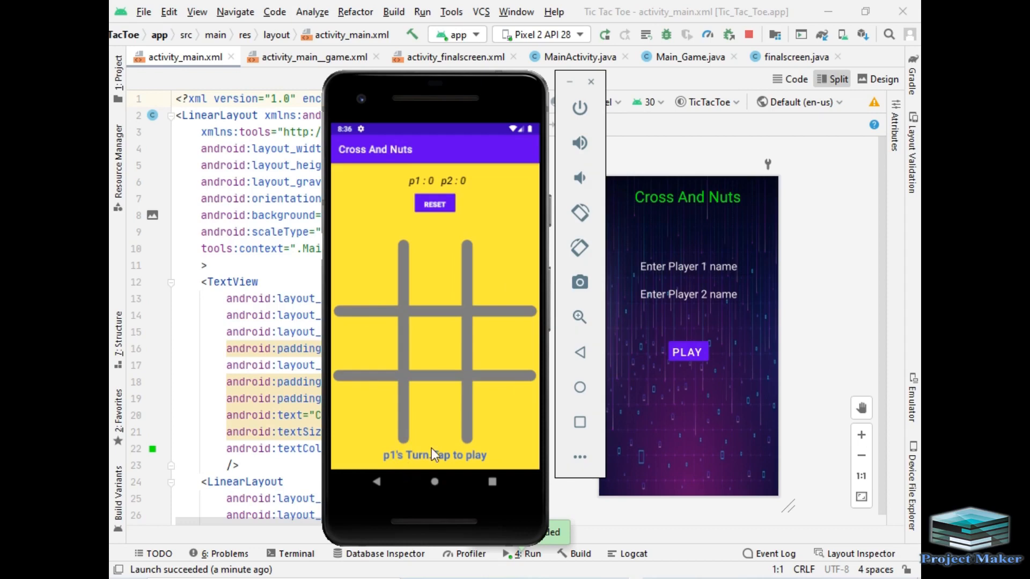
{"action": "mouse_move", "coordinate": [373, 294]}
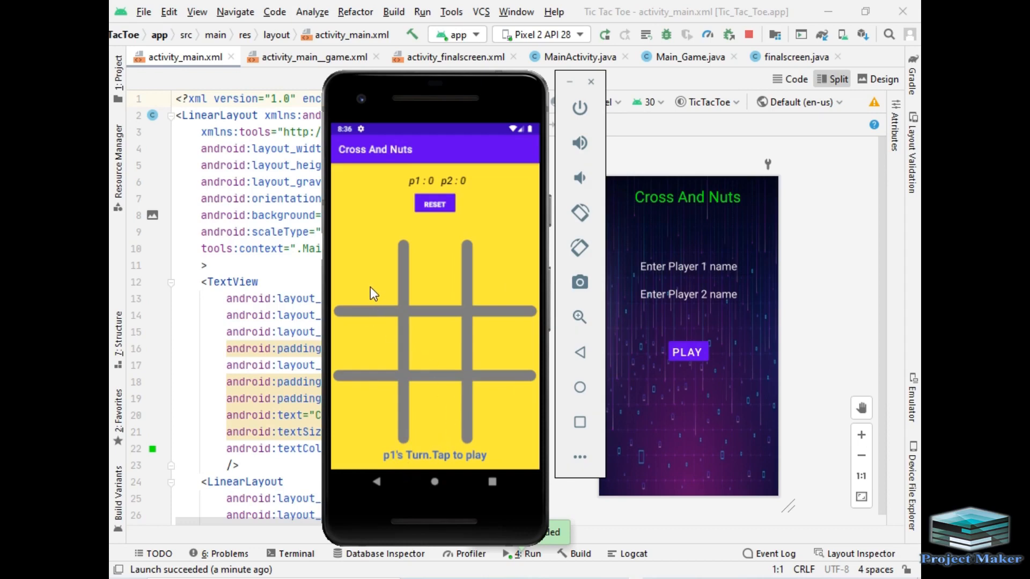
{"action": "left_click", "coordinate": [365, 270]}
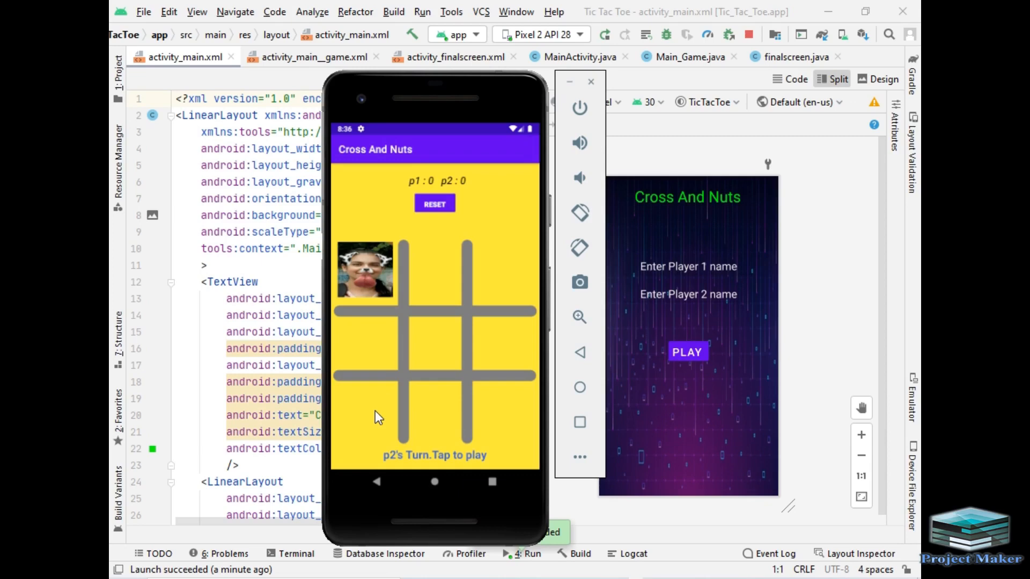
{"action": "left_click", "coordinate": [365, 411]}
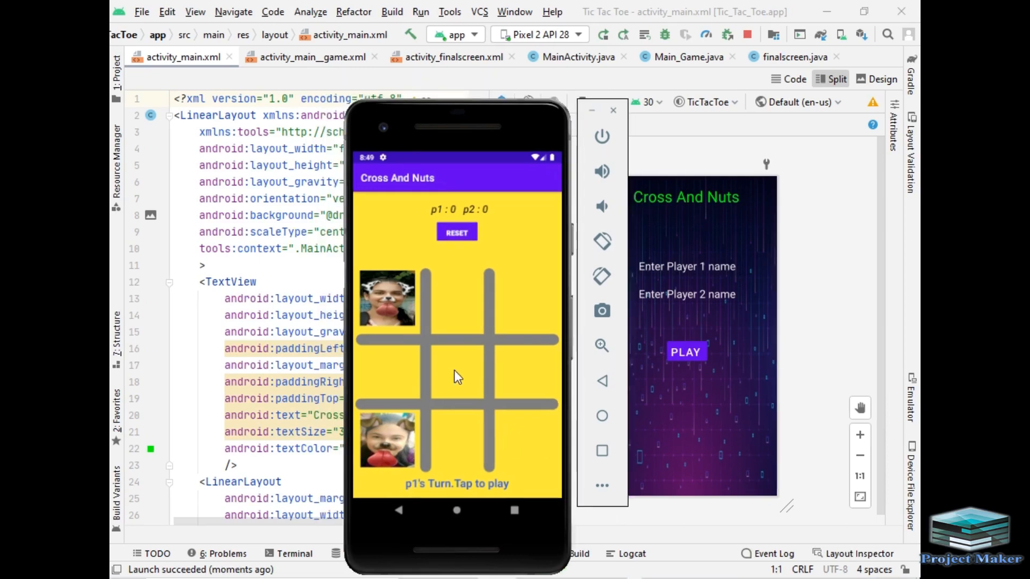
{"action": "left_click", "coordinate": [457, 371]}
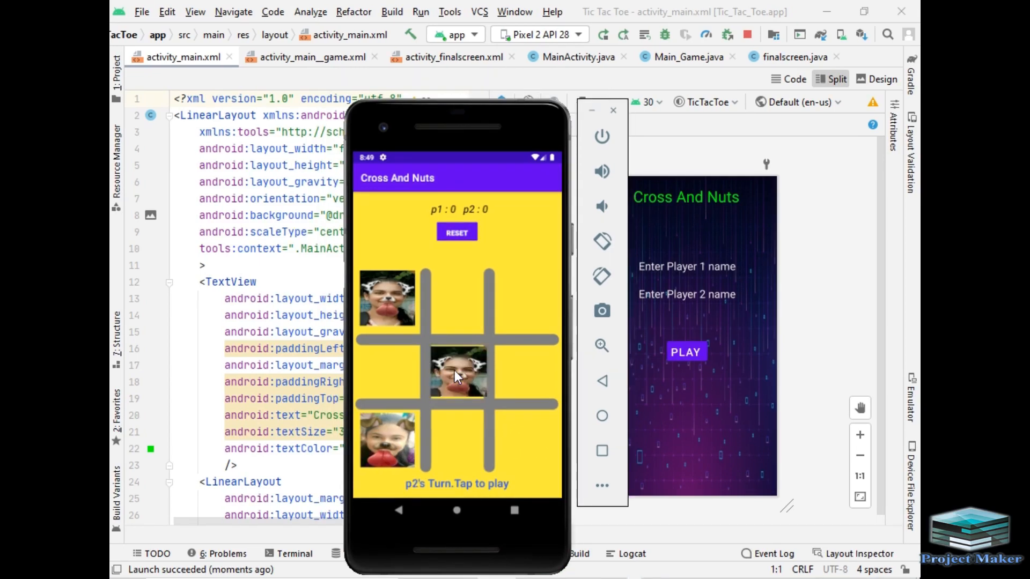
{"action": "left_click", "coordinate": [457, 372]}
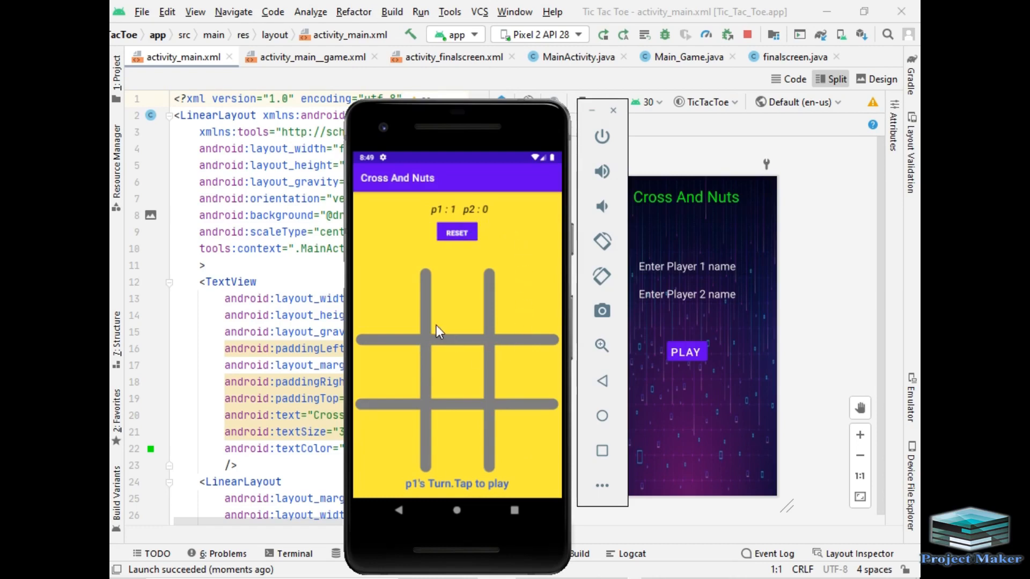
{"action": "left_click", "coordinate": [388, 299]}
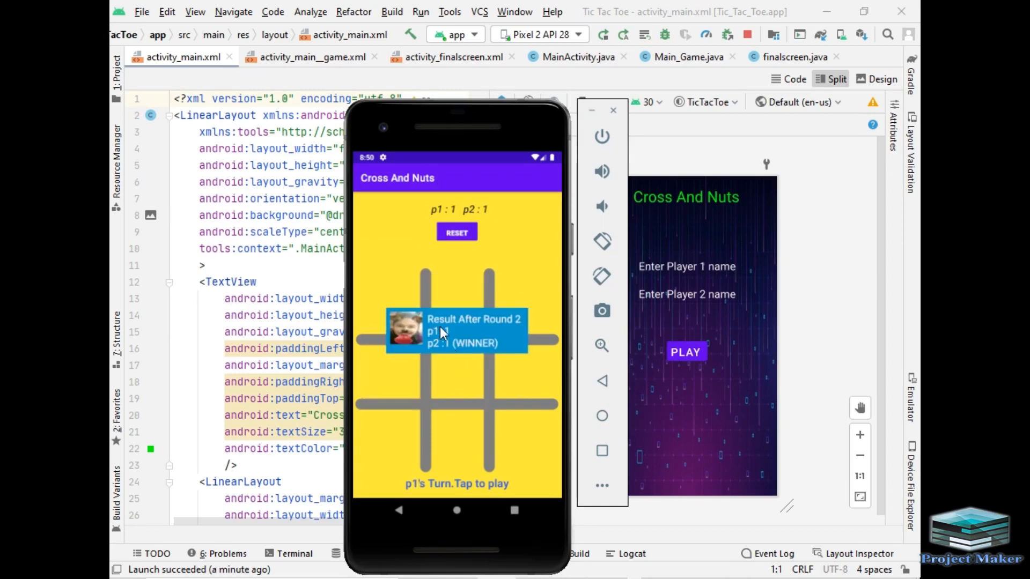
{"action": "mouse_move", "coordinate": [502, 353]}
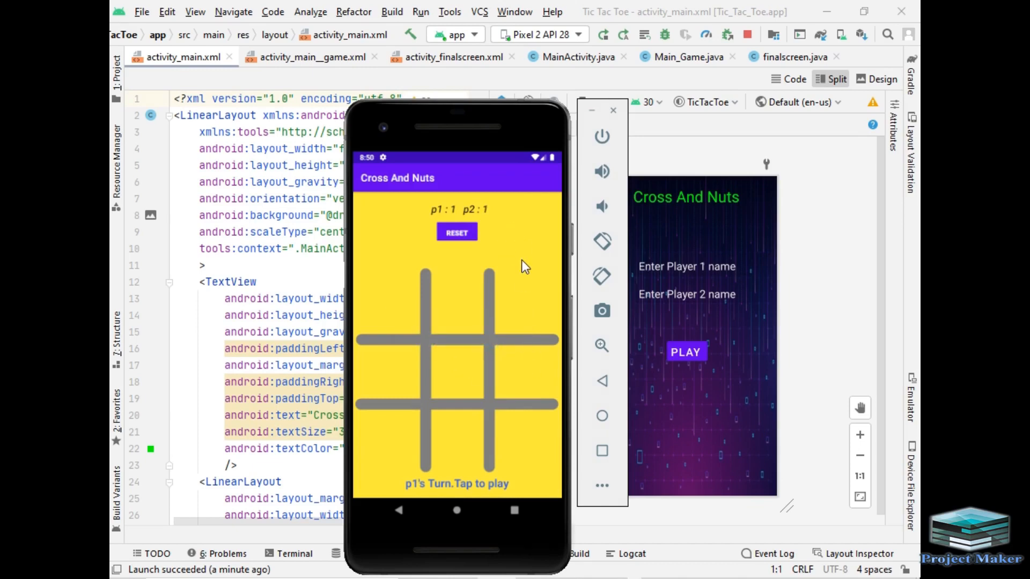
{"action": "mouse_move", "coordinate": [402, 329]}
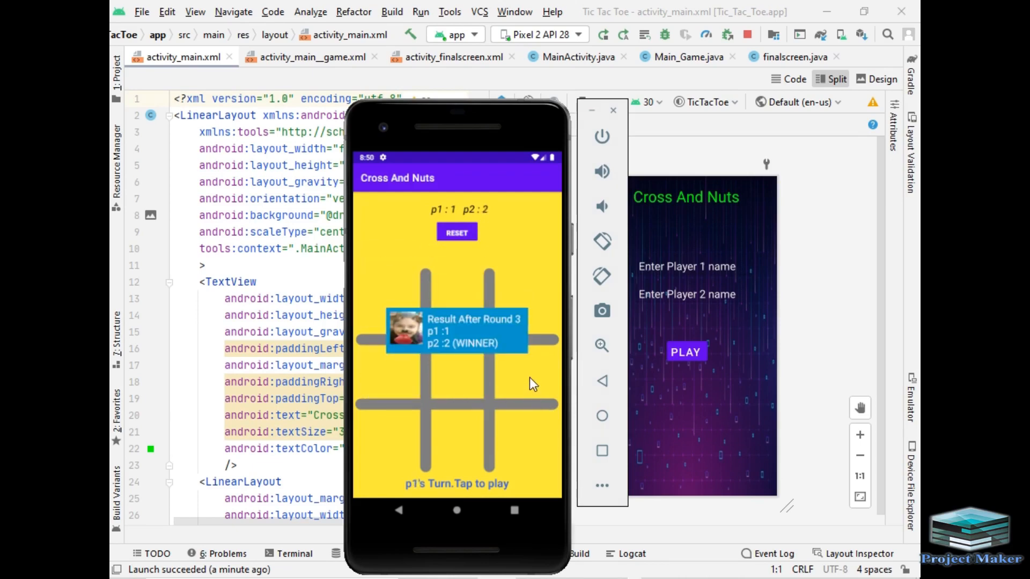
{"action": "mouse_move", "coordinate": [486, 365]}
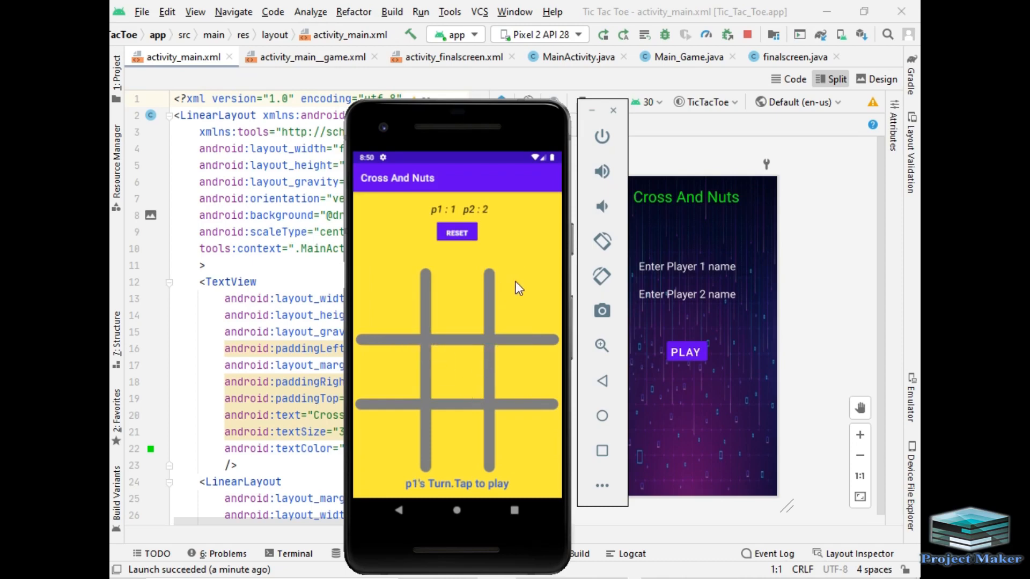
{"action": "mouse_move", "coordinate": [421, 388]}
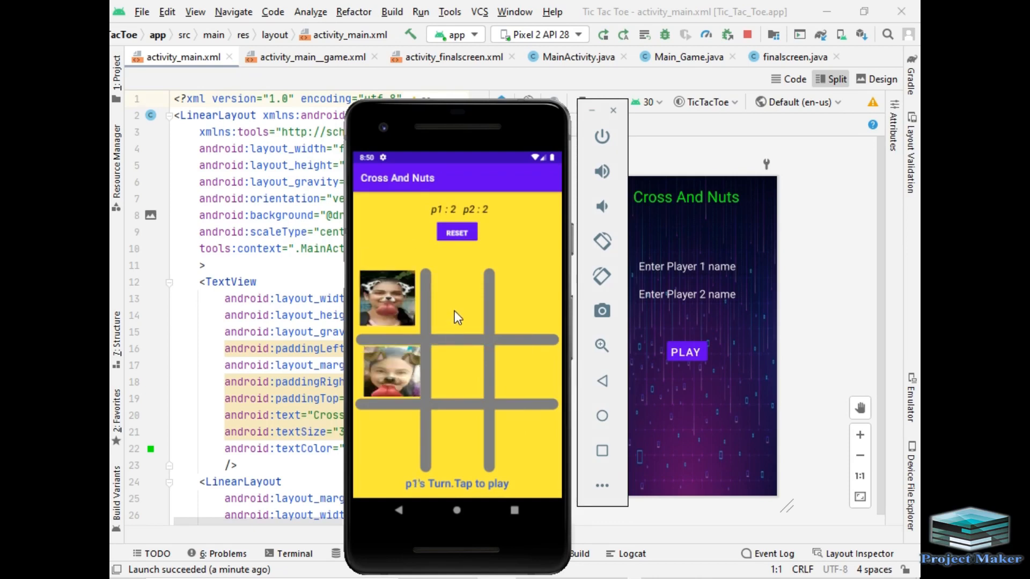
Play the top-middle square twice, making the move that wins round 5
{"action": "left_click", "coordinate": [526, 440]}
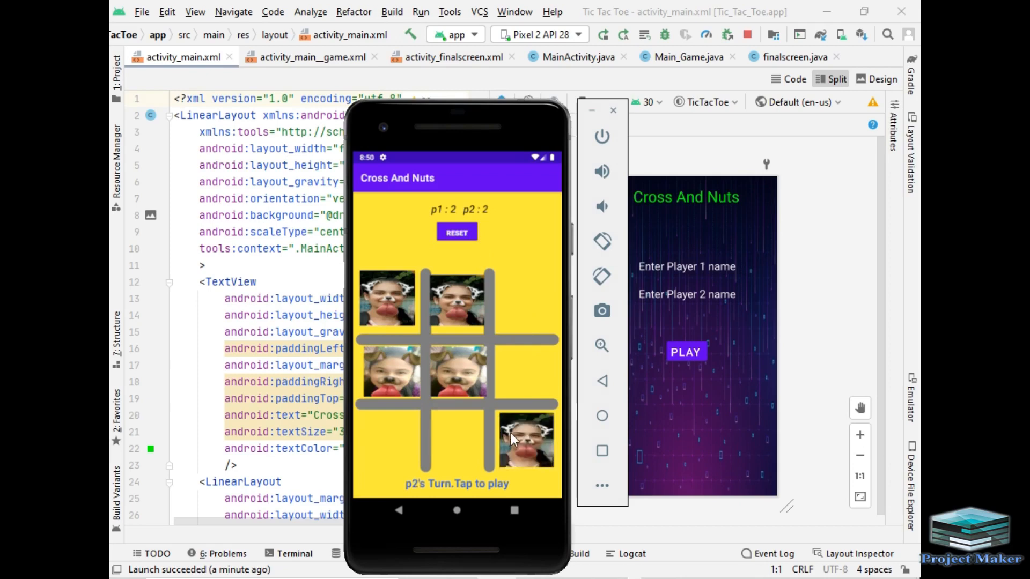
{"action": "left_click", "coordinate": [526, 440]}
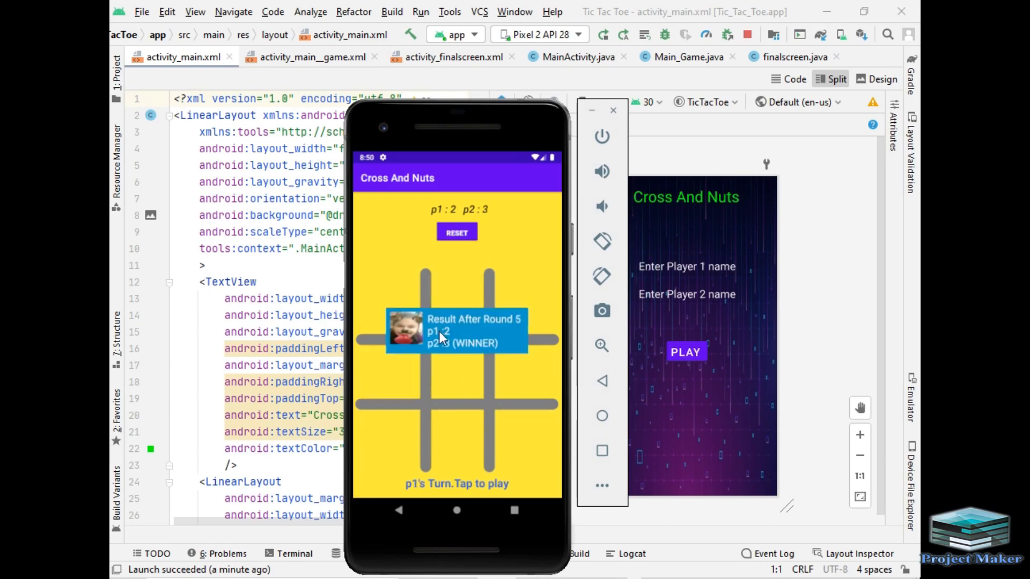
{"action": "mouse_move", "coordinate": [465, 365]}
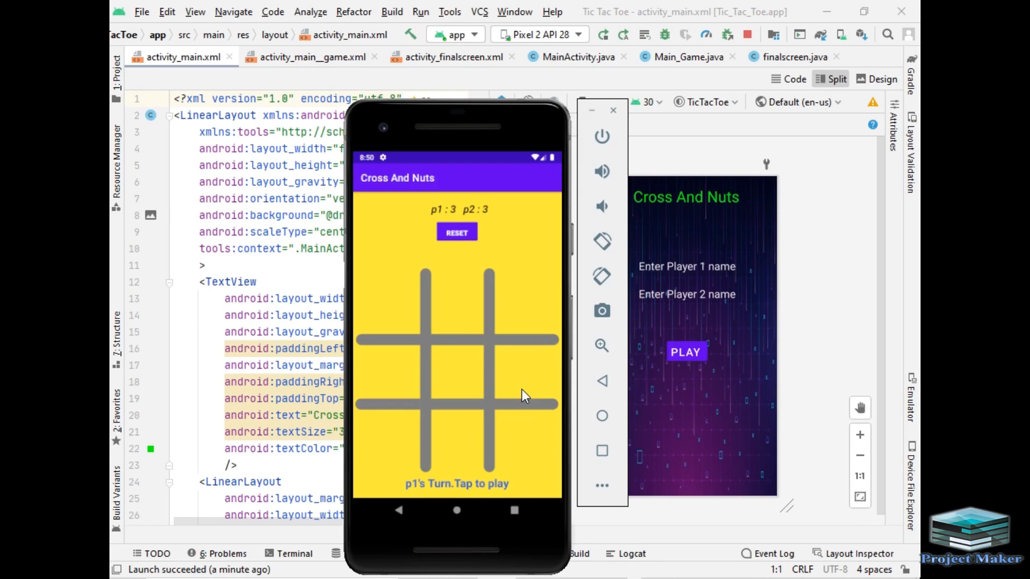
{"action": "mouse_move", "coordinate": [518, 244]}
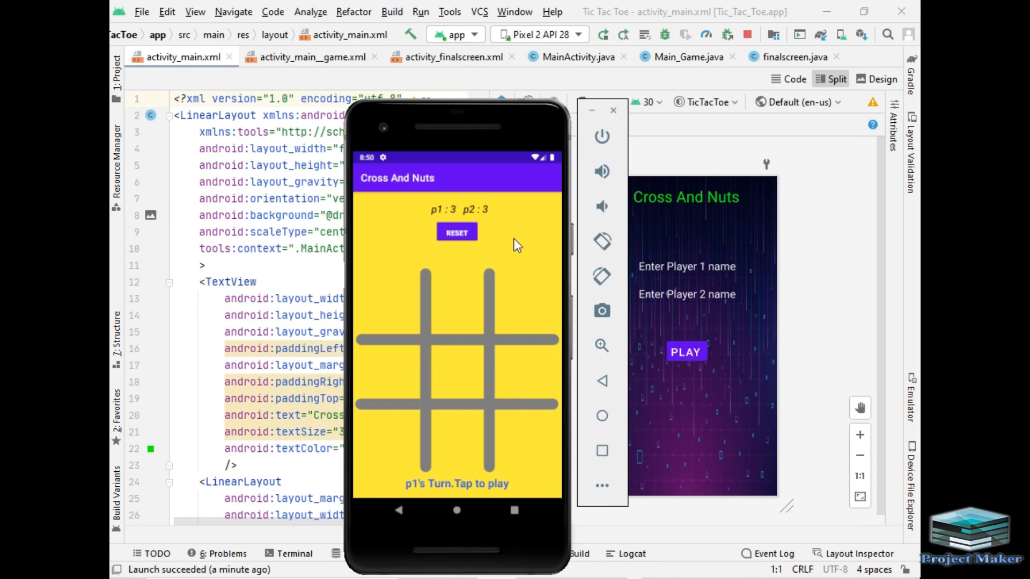
{"action": "mouse_move", "coordinate": [404, 331]}
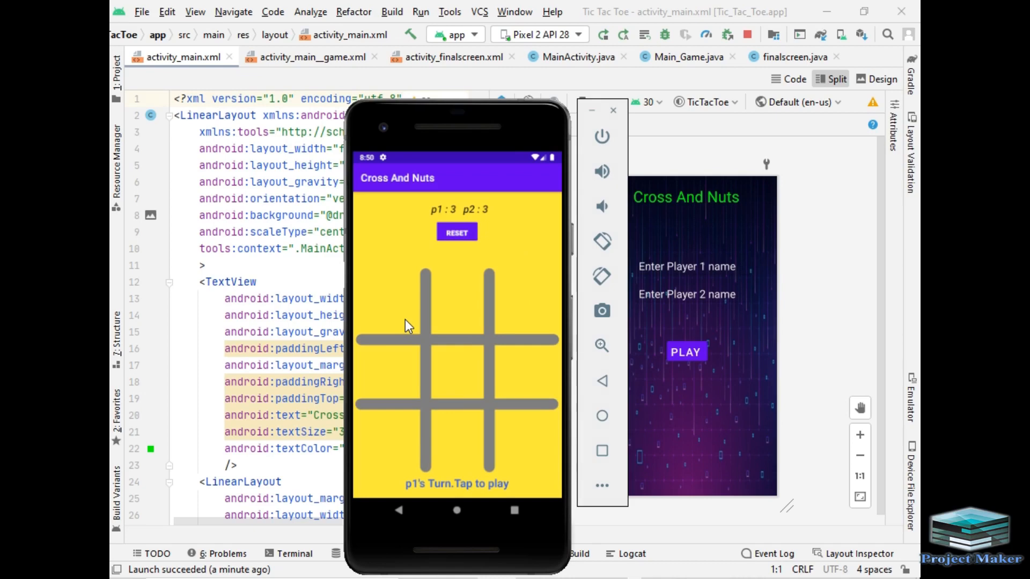
Play the tied round and rounds 8–9, leaving p1 and p2 level at 4 to 4
{"action": "left_click", "coordinate": [386, 299]}
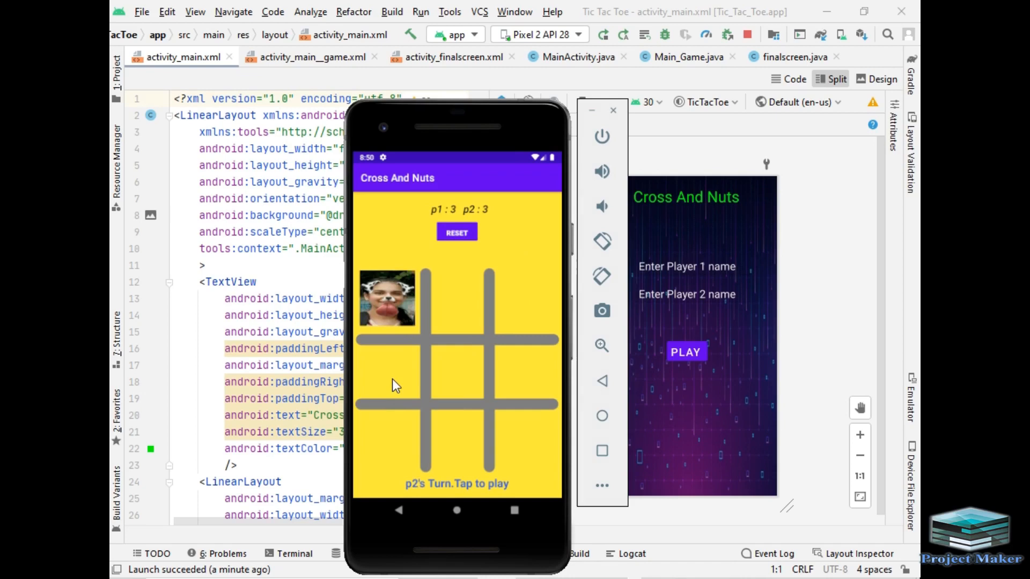
{"action": "left_click", "coordinate": [455, 440]}
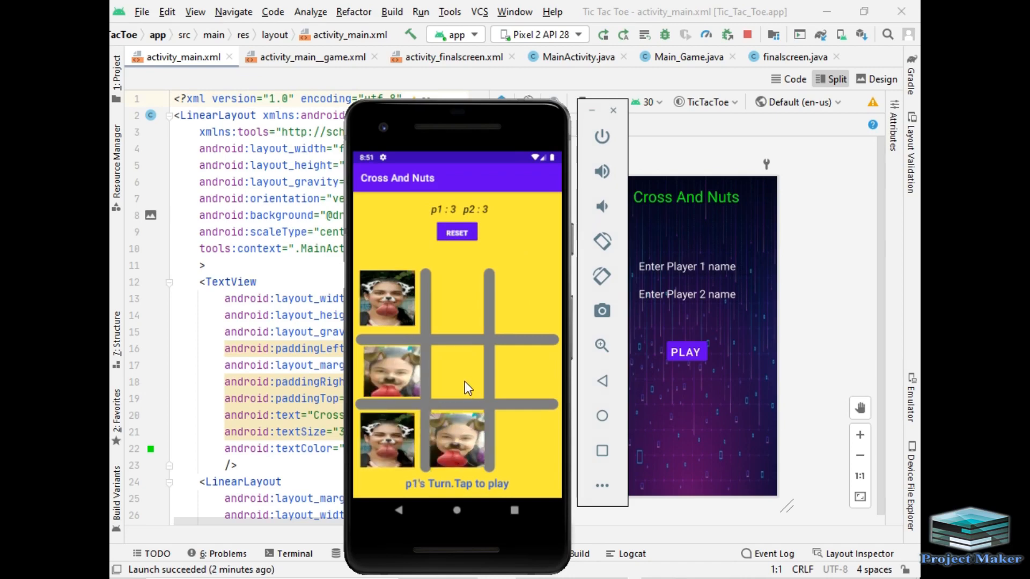
{"action": "mouse_move", "coordinate": [533, 440]}
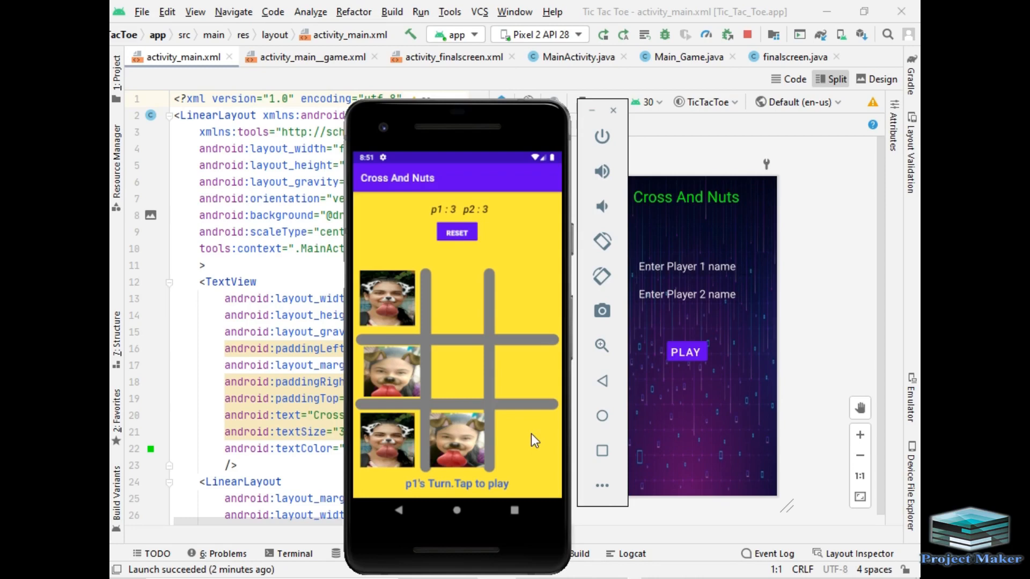
{"action": "left_click", "coordinate": [457, 371]}
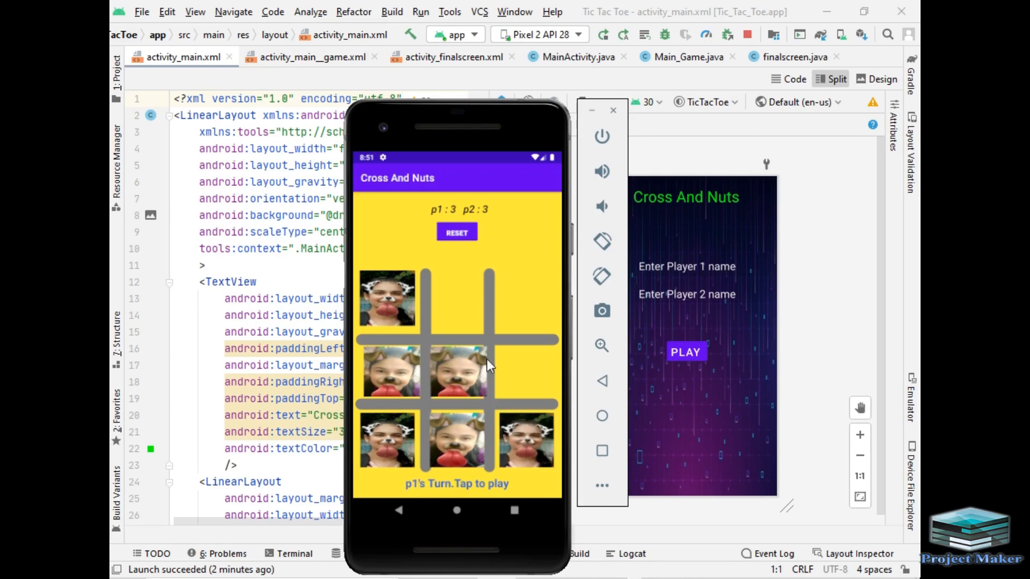
{"action": "mouse_move", "coordinate": [526, 355]}
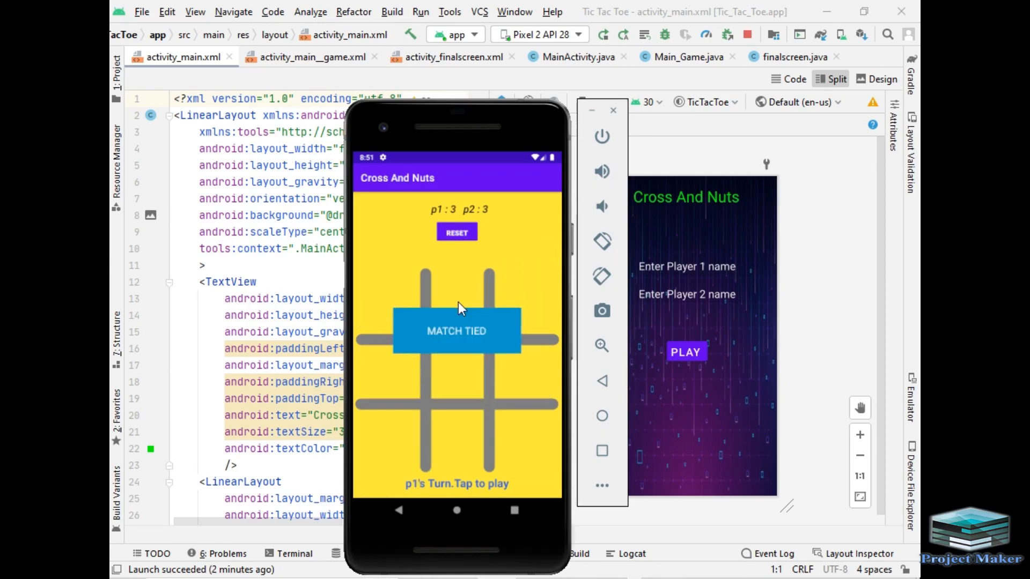
{"action": "mouse_move", "coordinate": [505, 347]}
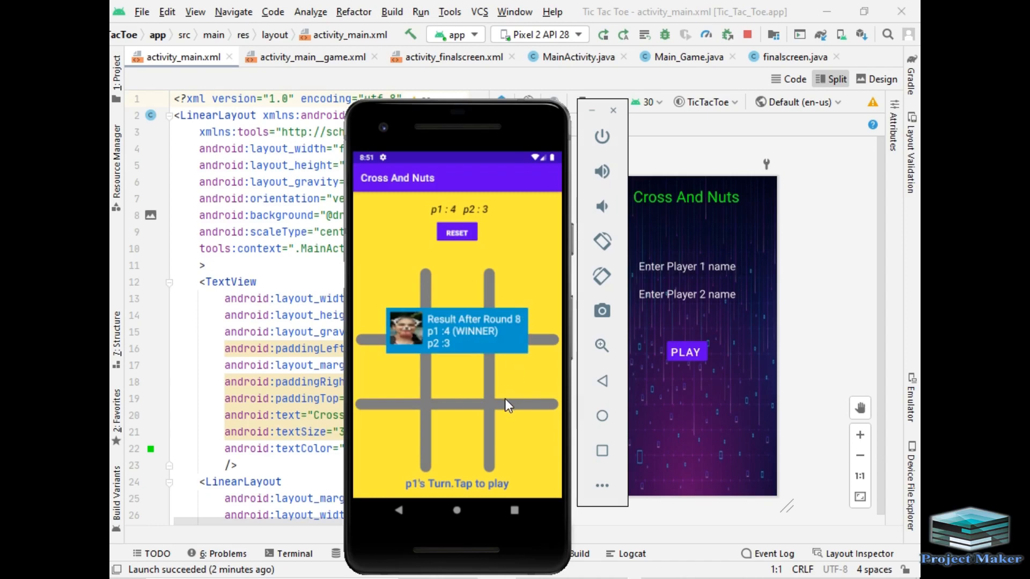
{"action": "mouse_move", "coordinate": [480, 352]}
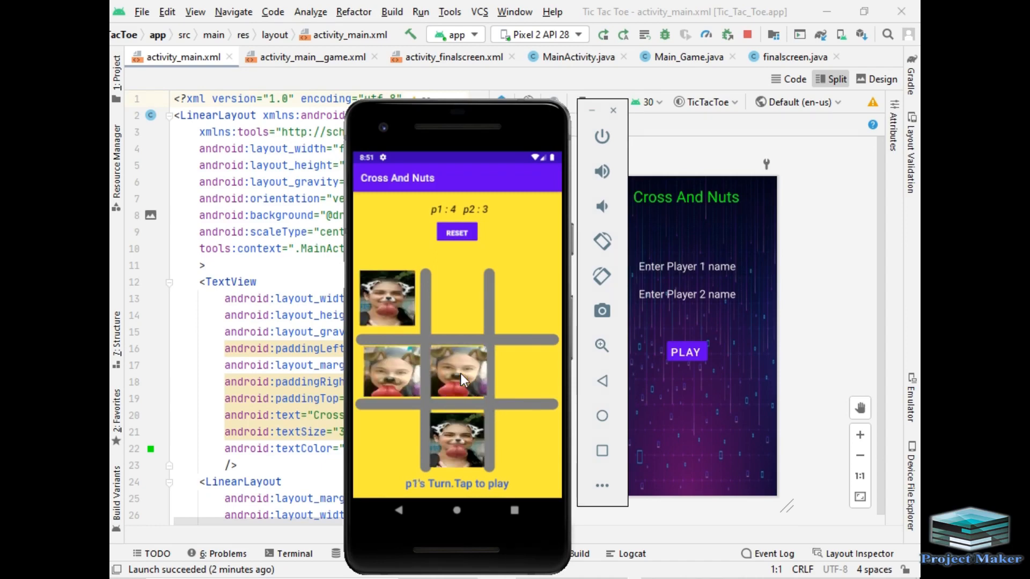
{"action": "left_click", "coordinate": [456, 372]}
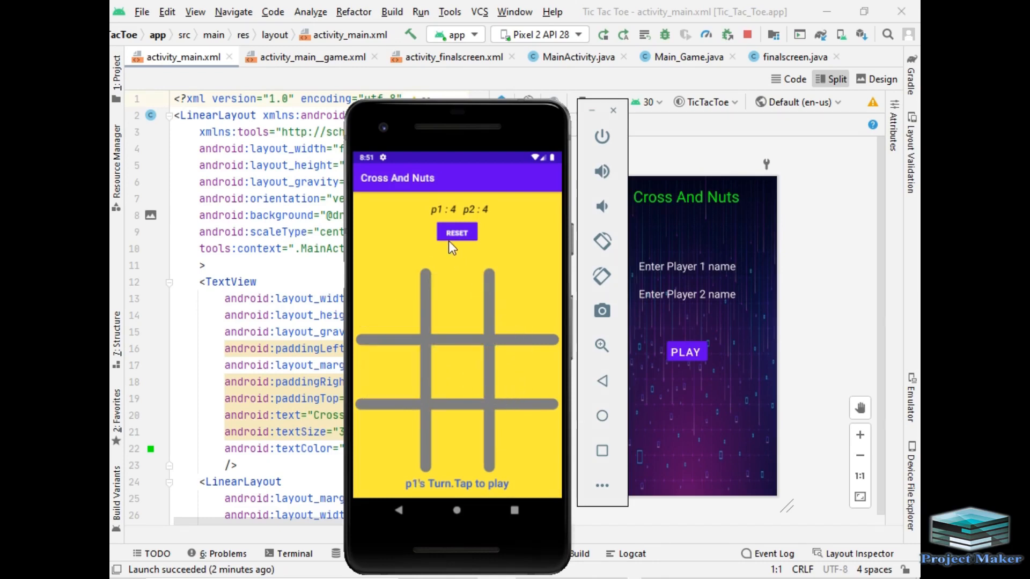
{"action": "mouse_move", "coordinate": [455, 297]}
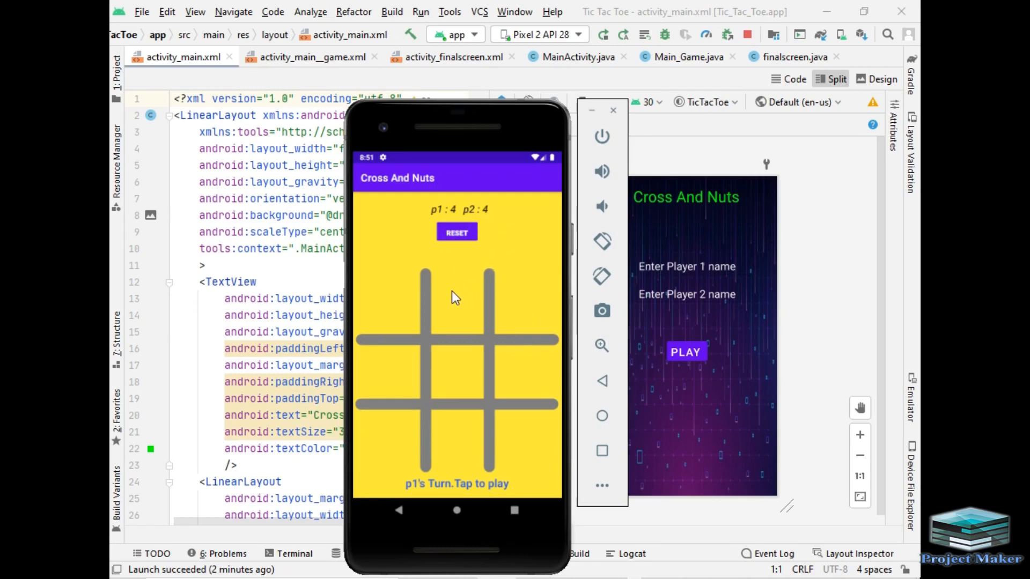
{"action": "mouse_move", "coordinate": [404, 322]}
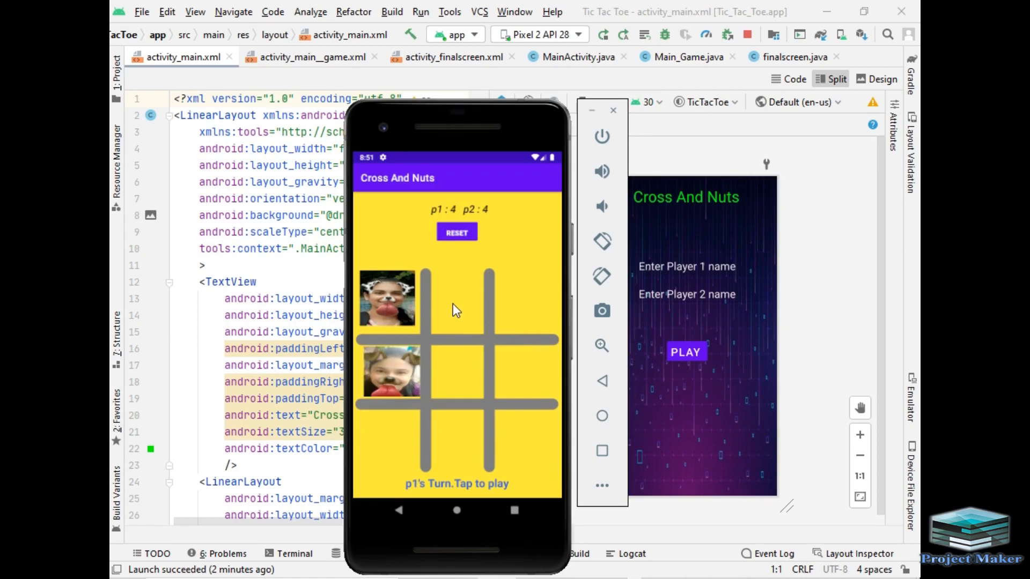
Mark the top-middle square to win round 10, bringing up 'p2 has Won the game !!!'
{"action": "left_click", "coordinate": [455, 300]}
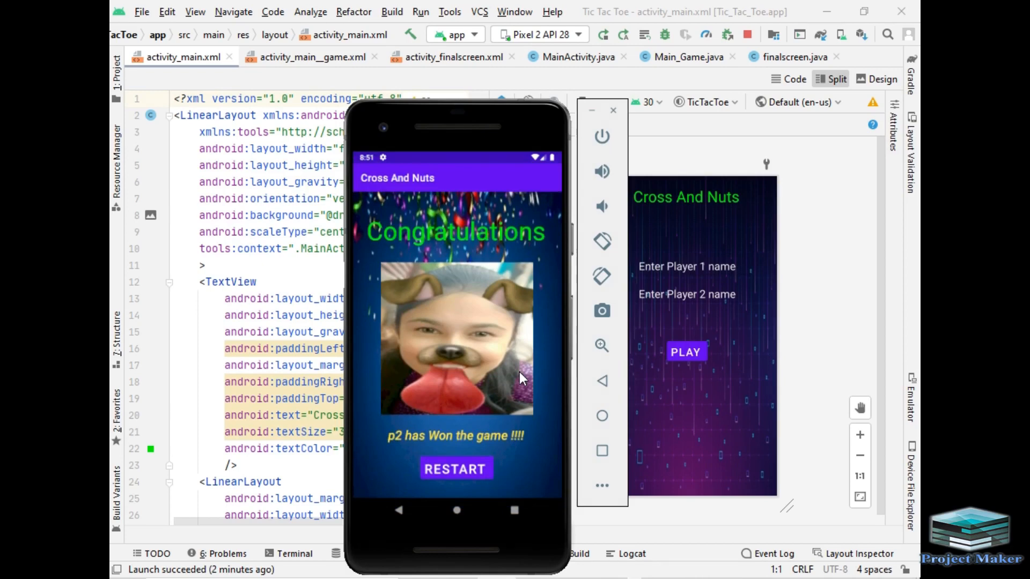
{"action": "mouse_move", "coordinate": [408, 405]}
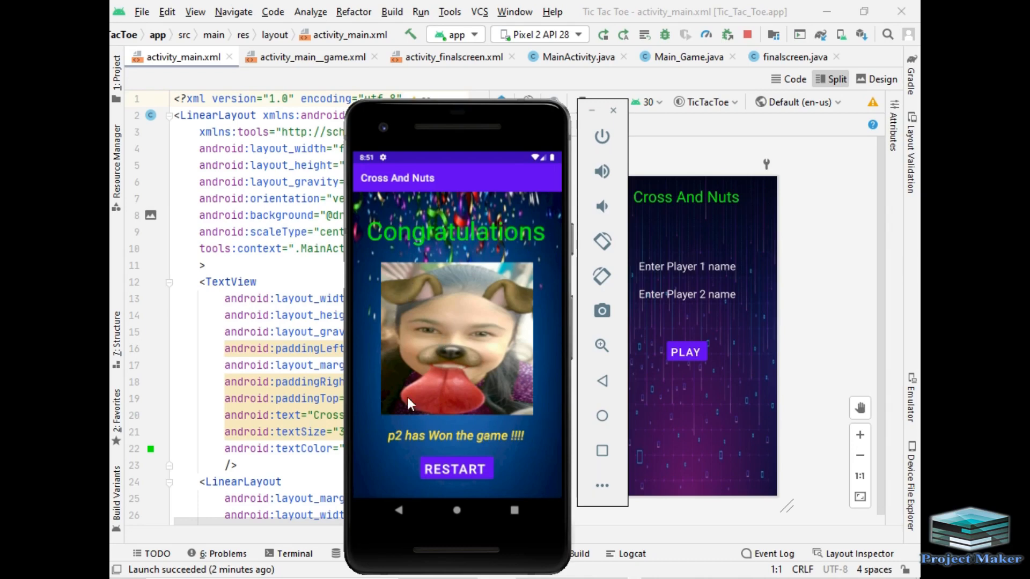
{"action": "mouse_move", "coordinate": [384, 292]}
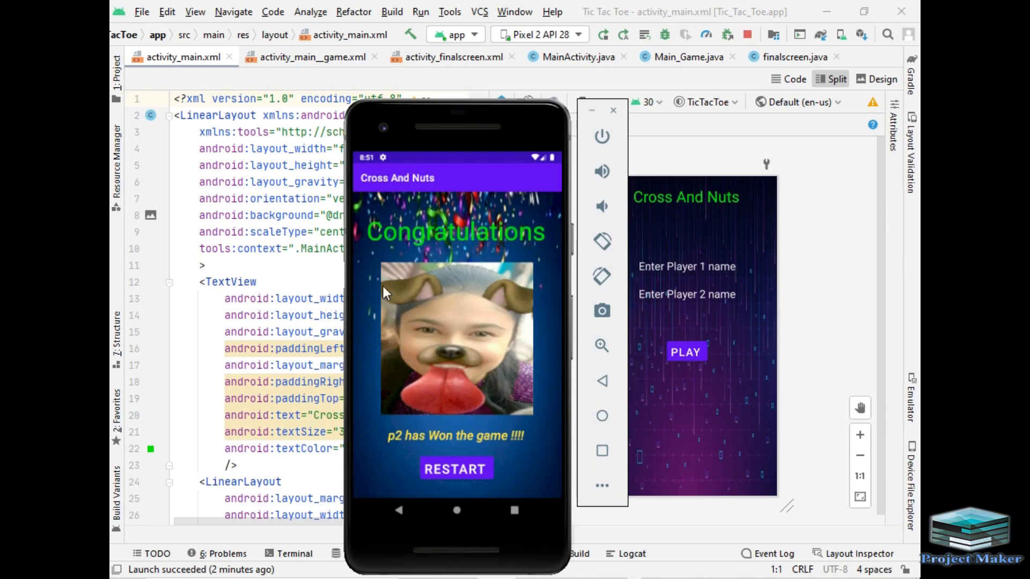
{"action": "mouse_move", "coordinate": [540, 461]}
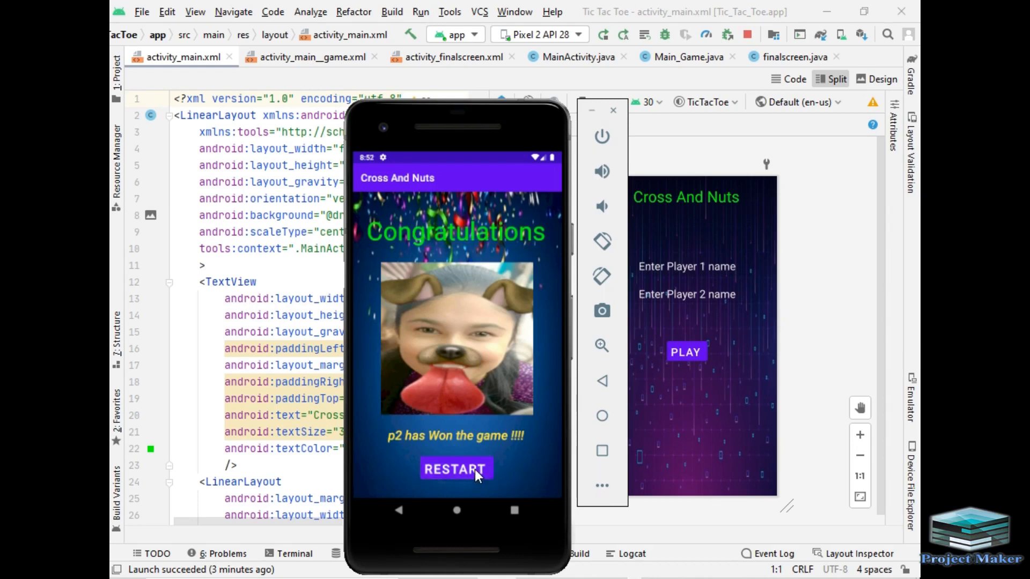
Restart from the congratulations screen back to the player-name start screen
{"action": "left_click", "coordinate": [455, 469]}
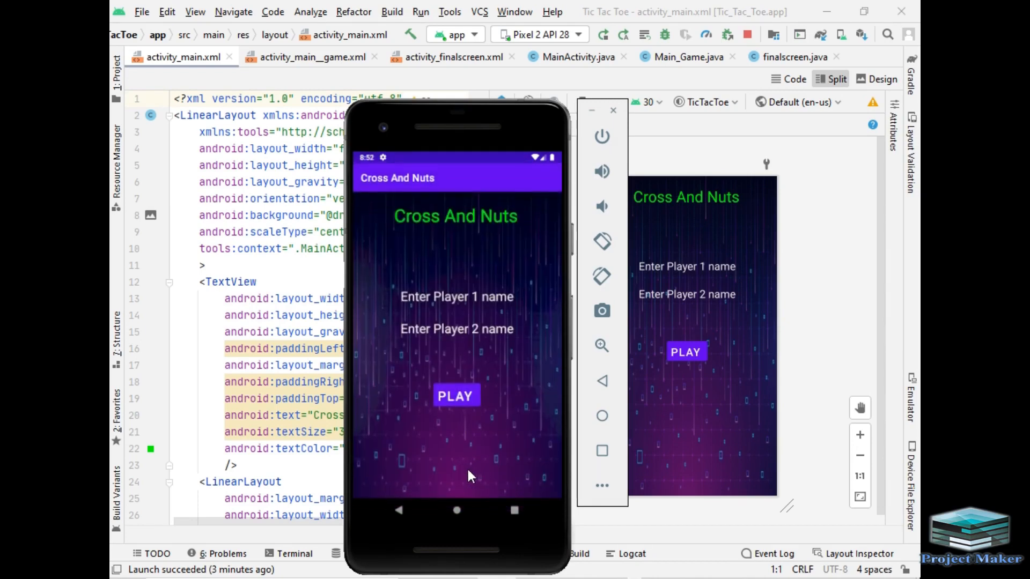
{"action": "mouse_move", "coordinate": [535, 381]}
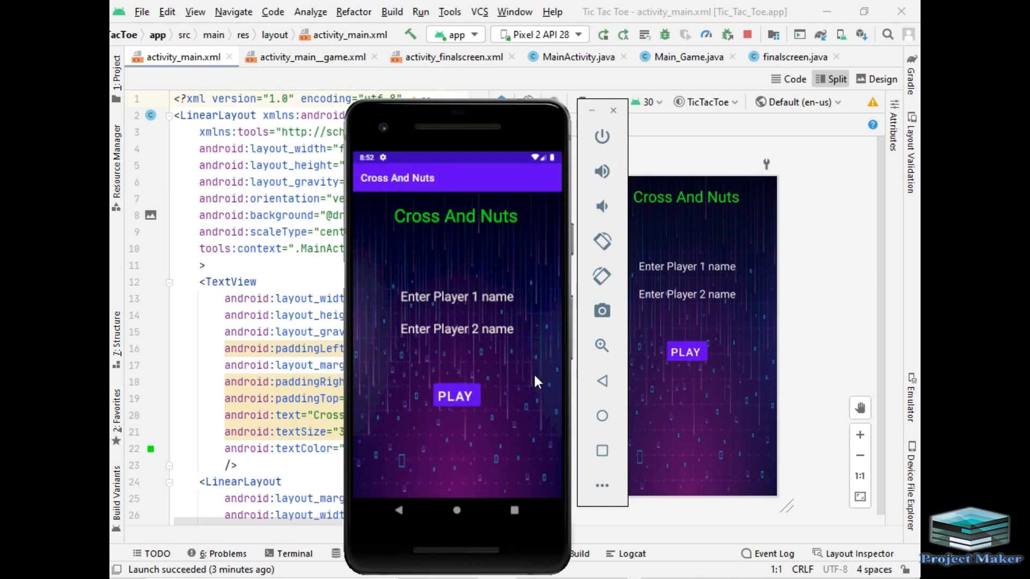